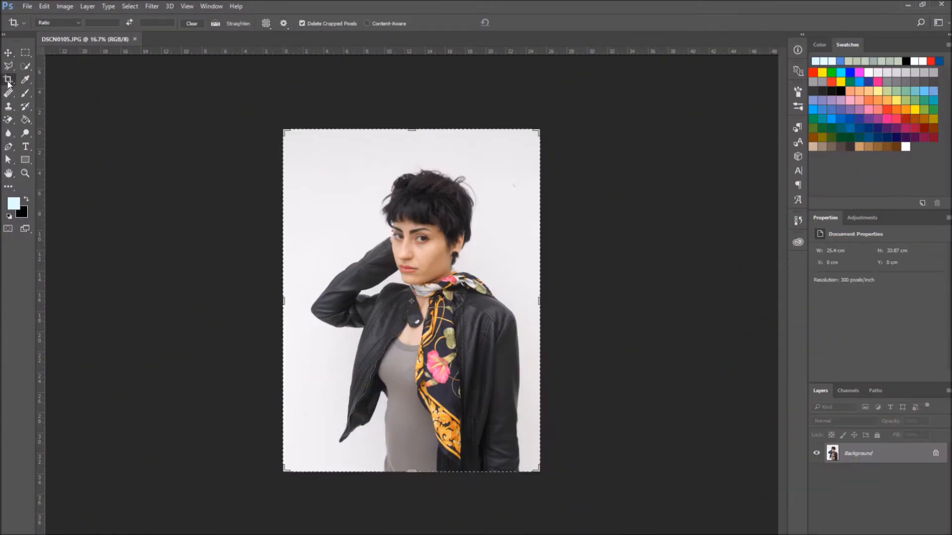
- Crop the portrait with the Crop tool to a roughly square frame ending at the waist
{"action": "left_click", "coordinate": [8, 81]}
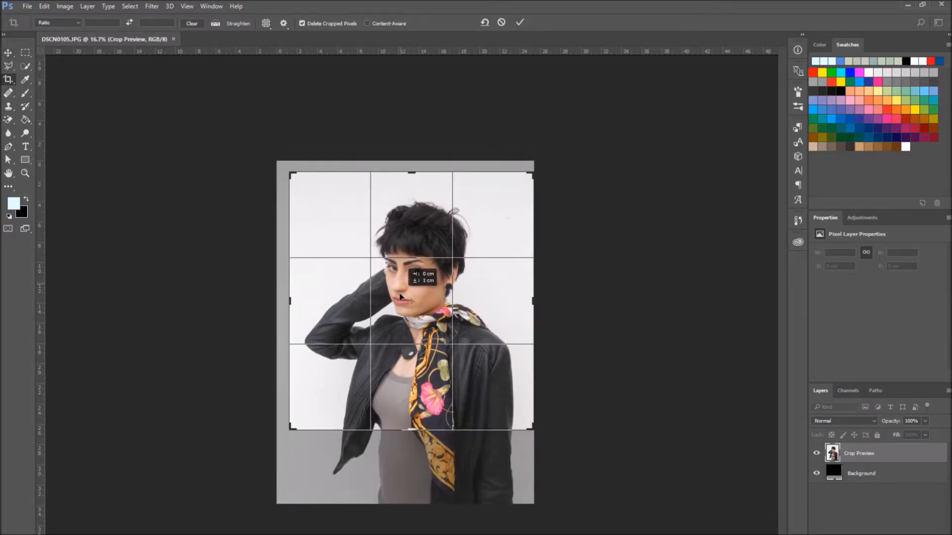
{"action": "left_click", "coordinate": [518, 22]}
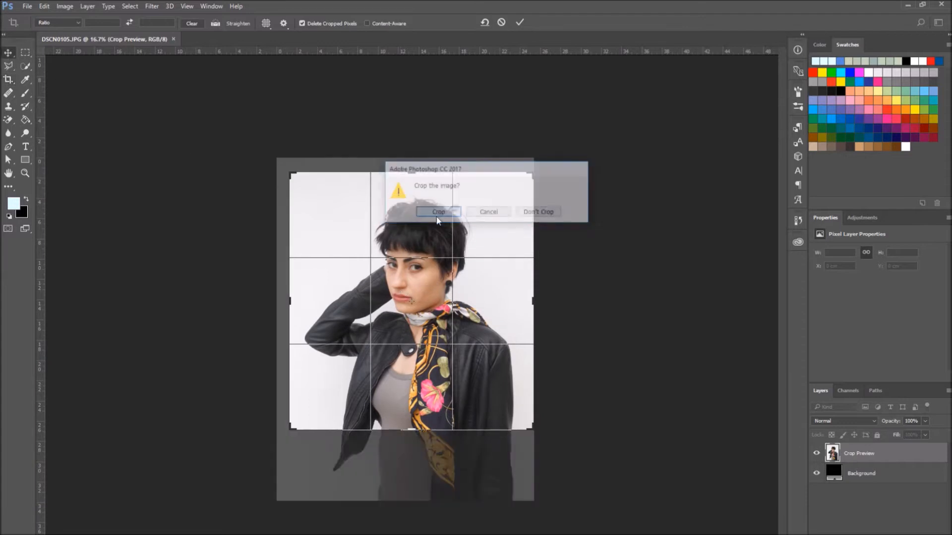
{"action": "left_click", "coordinate": [437, 212]}
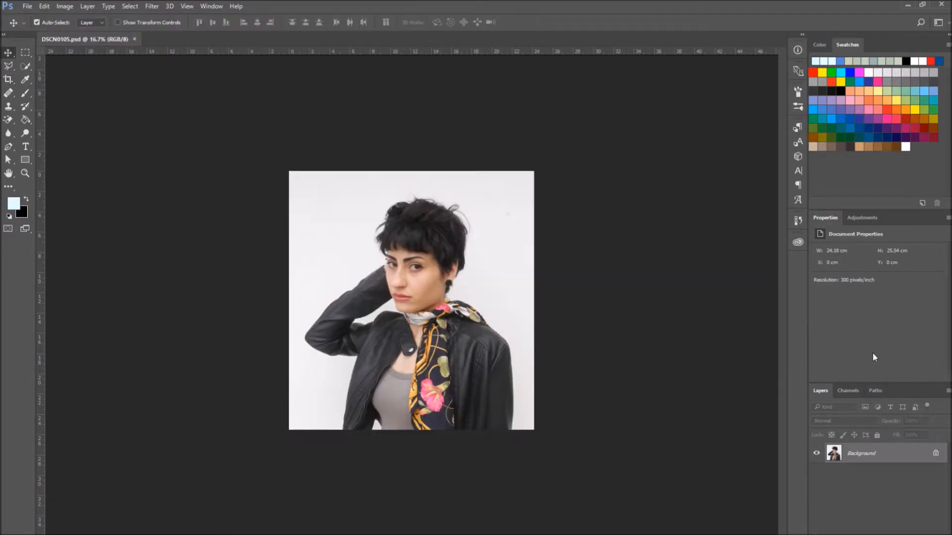
{"action": "mouse_move", "coordinate": [692, 343]}
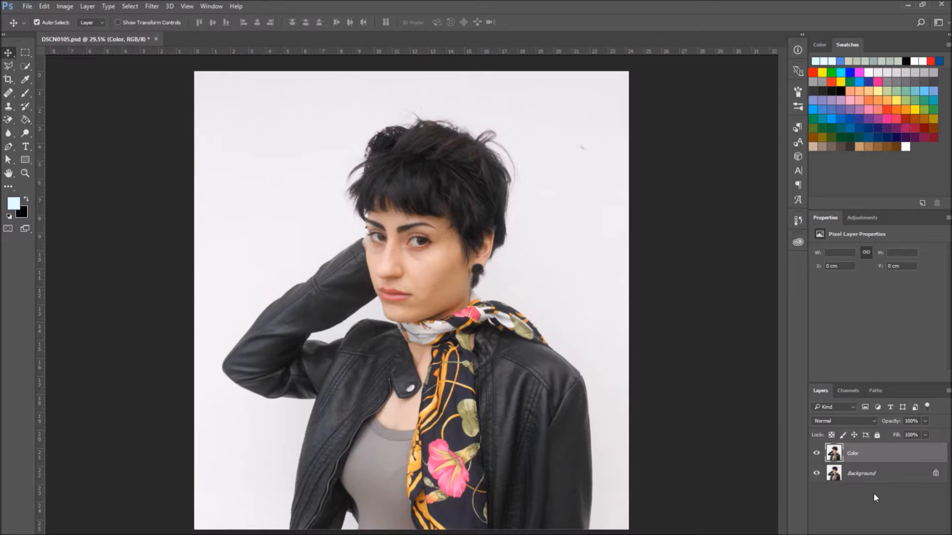
- Duplicate the layer again with Ctrl+J and rename the copy Texture
{"action": "key", "text": "ctrl+j"}
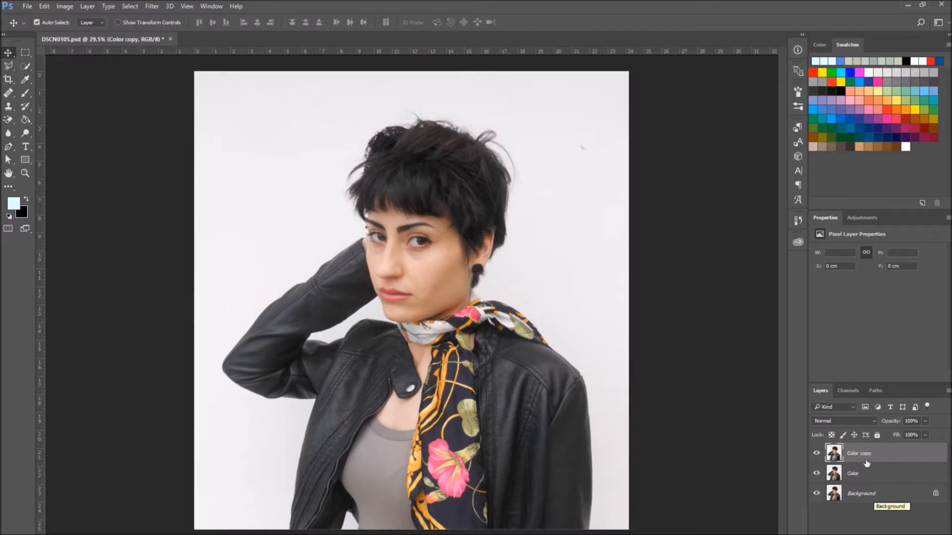
{"action": "double_click", "coordinate": [857, 452]}
{"action": "type", "text": "Texture"}
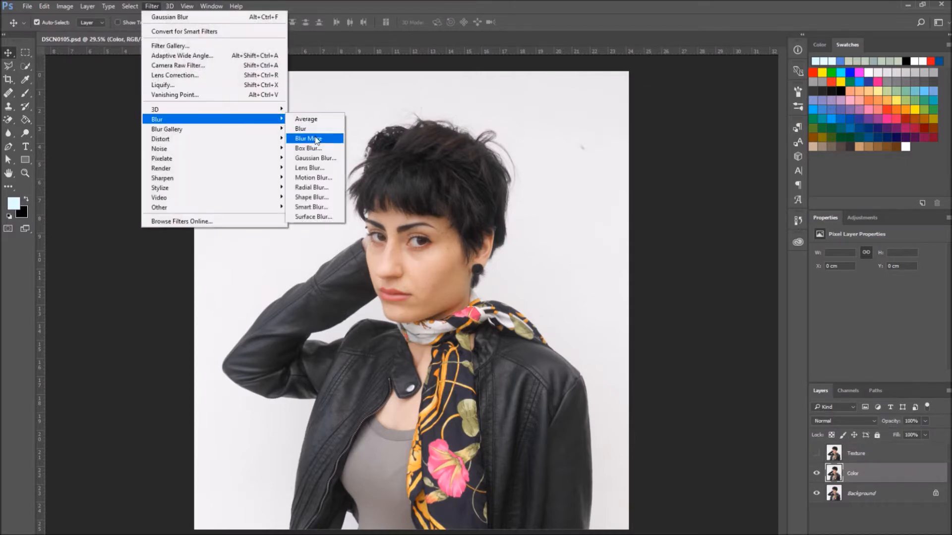
- Apply a Gaussian Blur of 5.6 pixels to the Color layer
{"action": "left_click", "coordinate": [315, 157]}
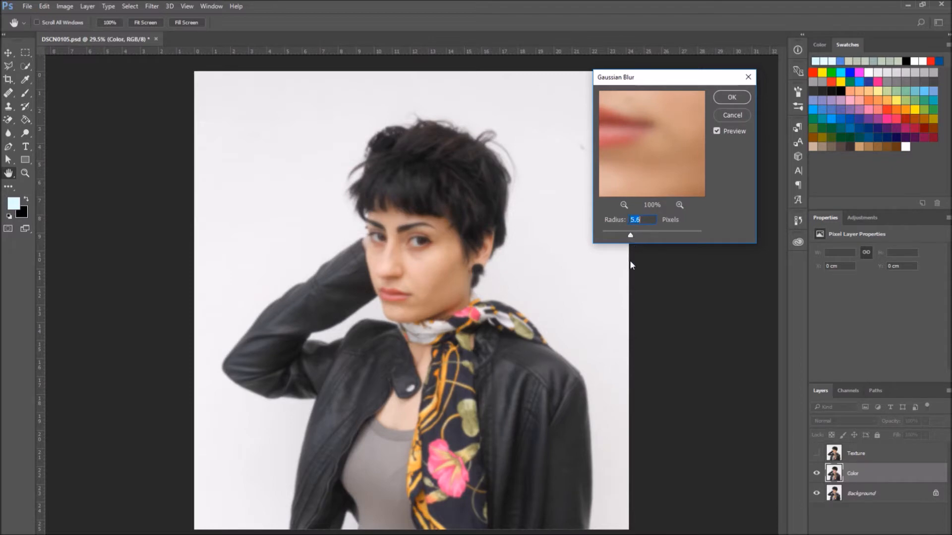
{"action": "left_click", "coordinate": [730, 97]}
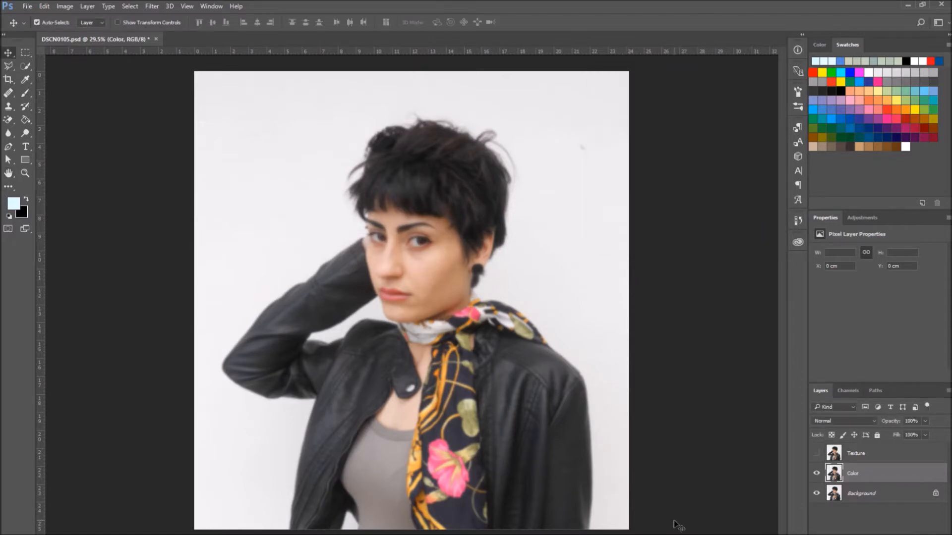
{"action": "mouse_move", "coordinate": [683, 526]}
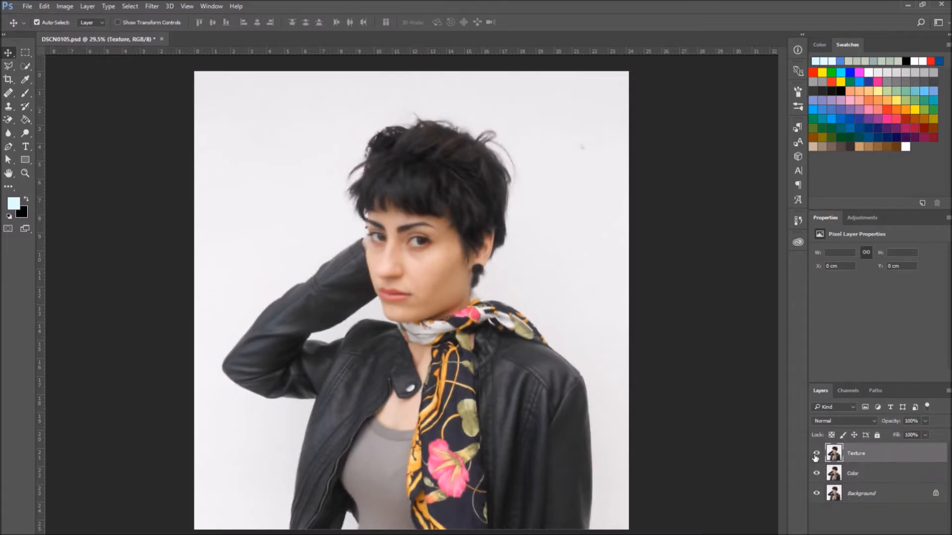
- Apply Image on Texture: layer Color, blending Subtract, scale 2, offset 128
{"action": "left_click", "coordinate": [64, 6]}
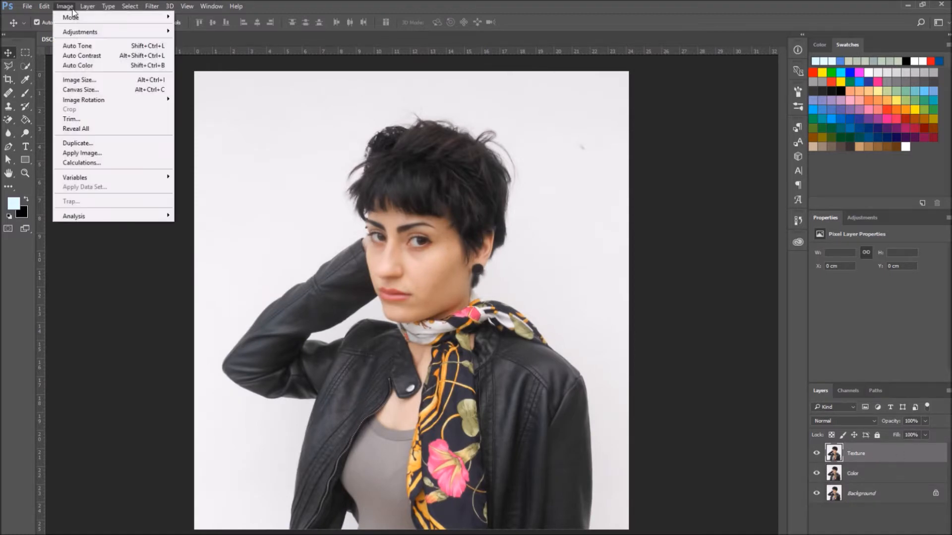
{"action": "left_click", "coordinate": [82, 153]}
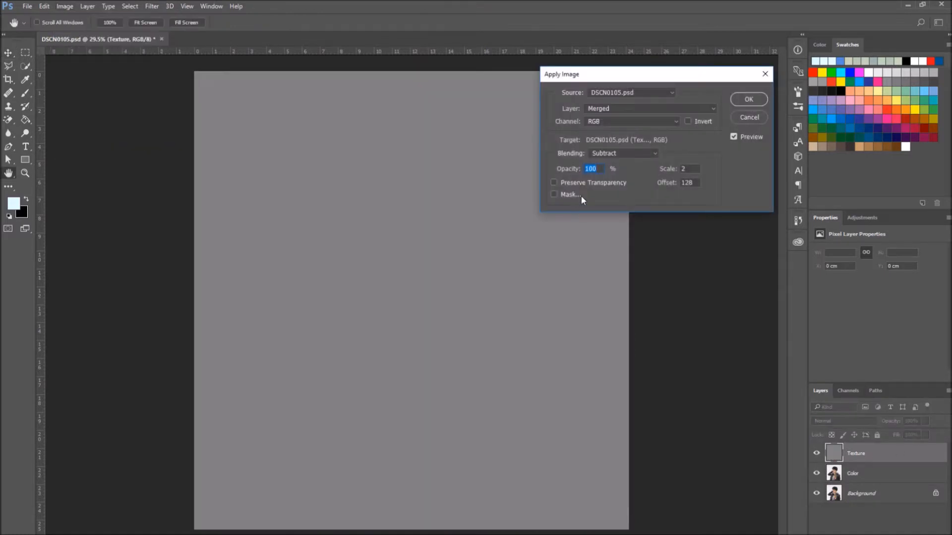
{"action": "mouse_move", "coordinate": [638, 108]}
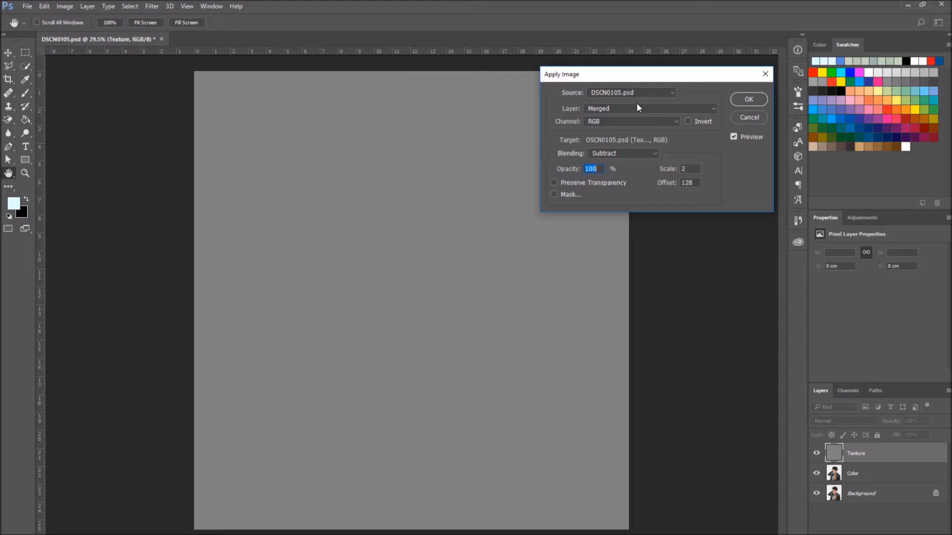
{"action": "mouse_move", "coordinate": [659, 117]}
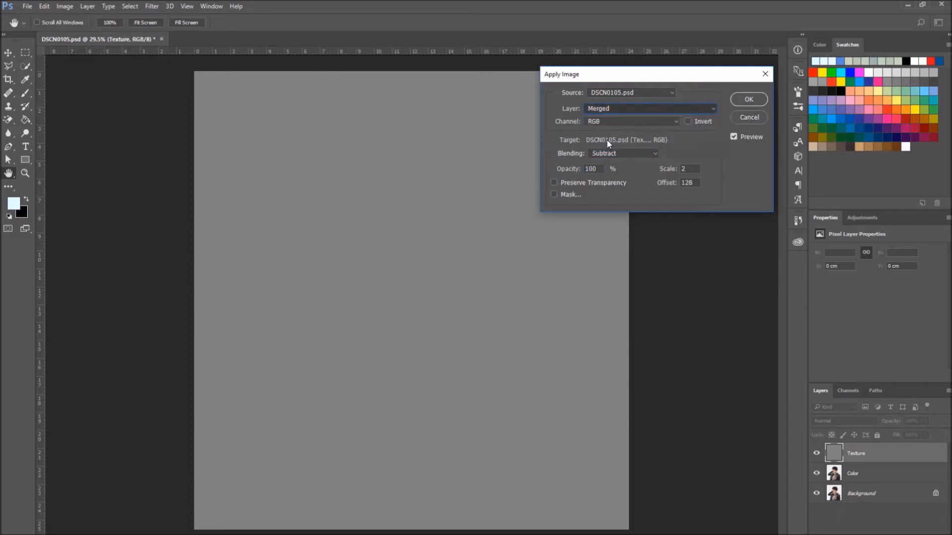
{"action": "left_click", "coordinate": [622, 153]}
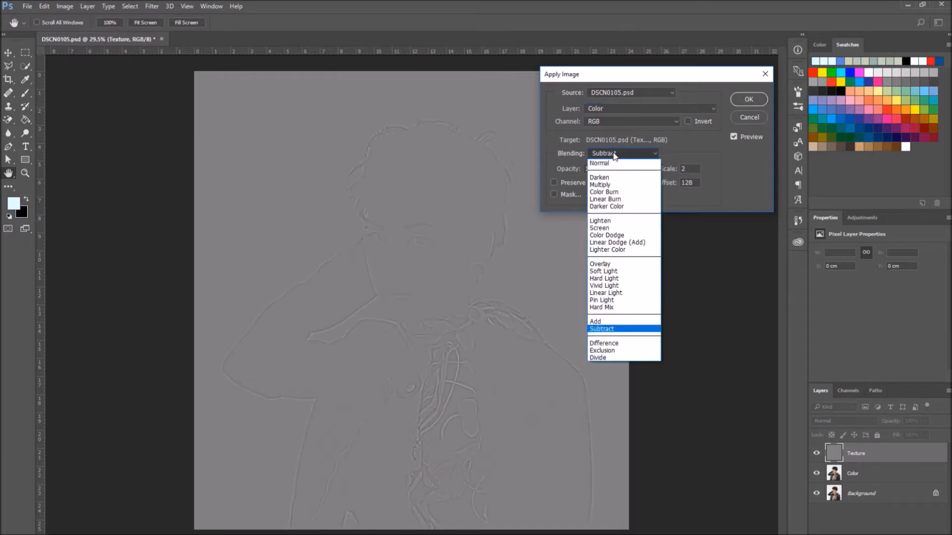
{"action": "mouse_move", "coordinate": [595, 321]}
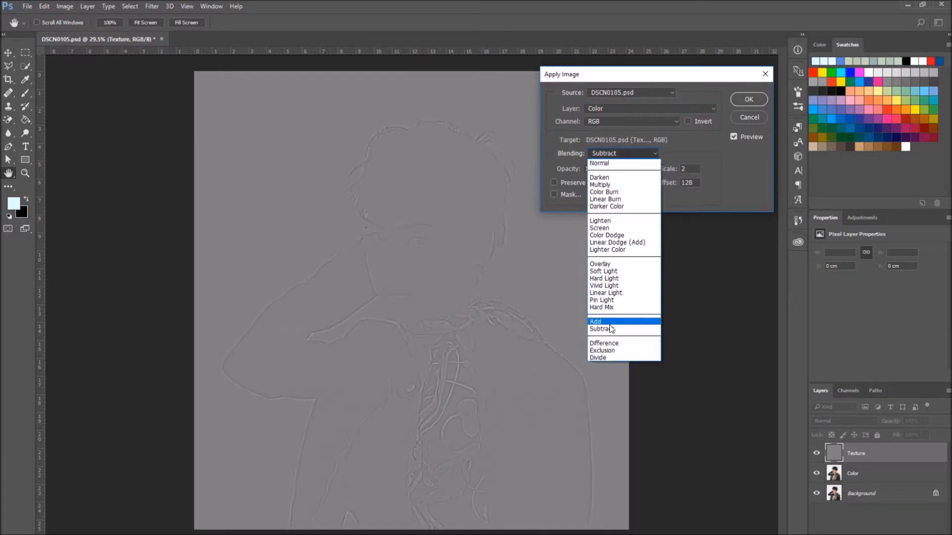
{"action": "mouse_move", "coordinate": [624, 329]}
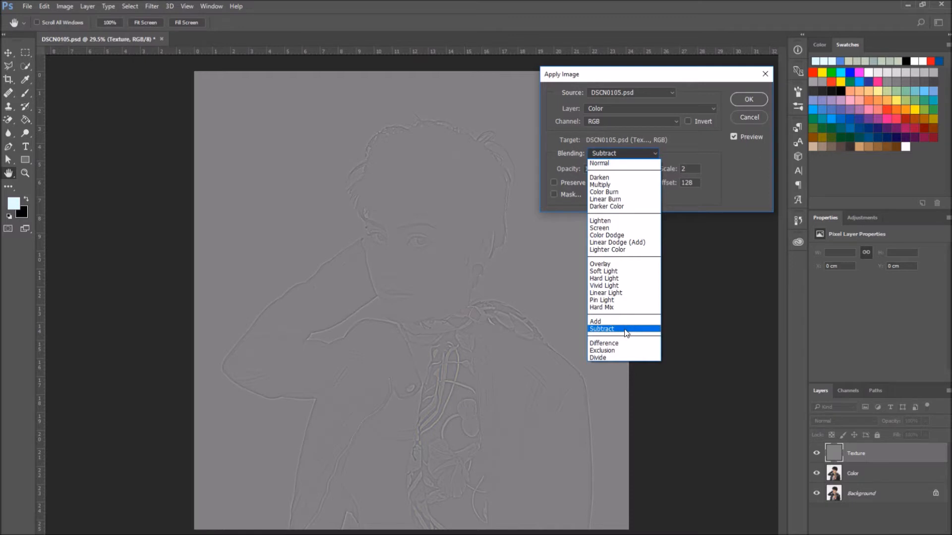
{"action": "left_click", "coordinate": [600, 328]}
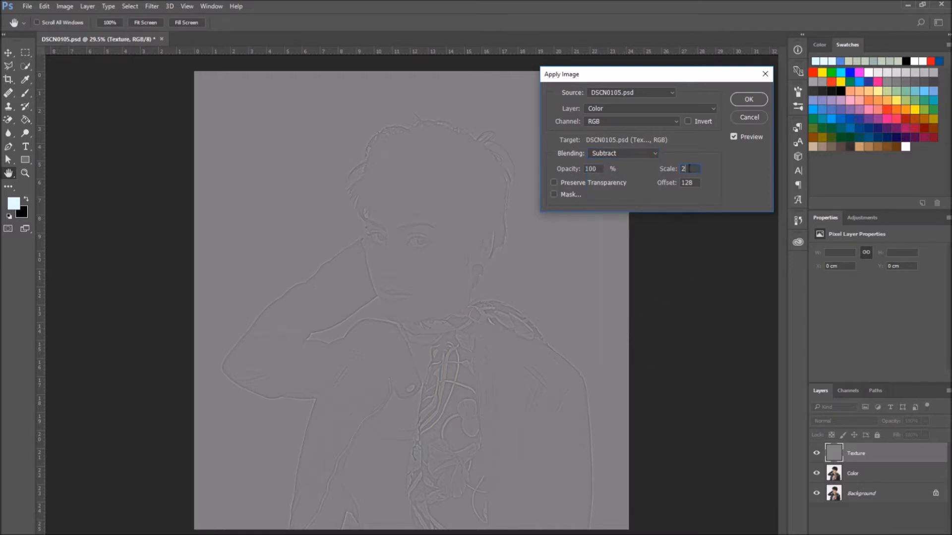
{"action": "triple_click", "coordinate": [686, 182]}
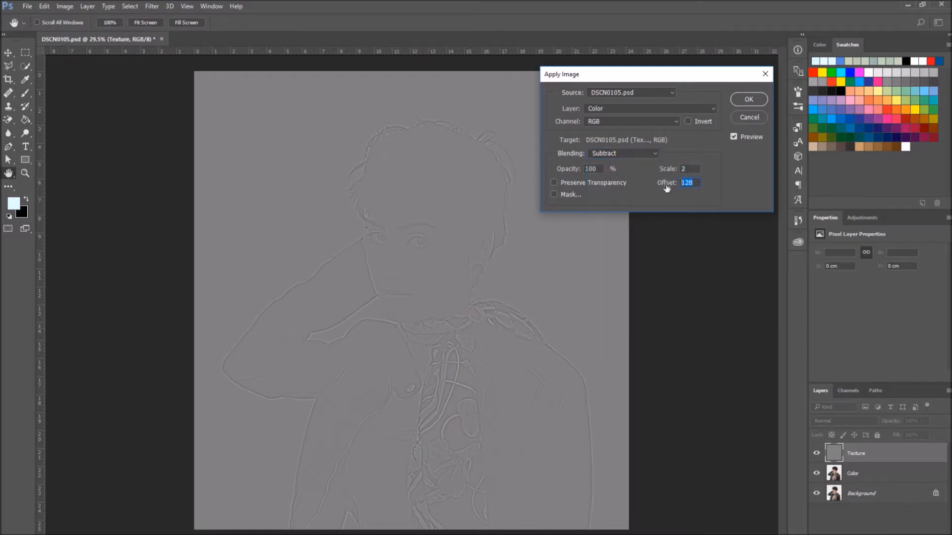
{"action": "mouse_move", "coordinate": [701, 148]}
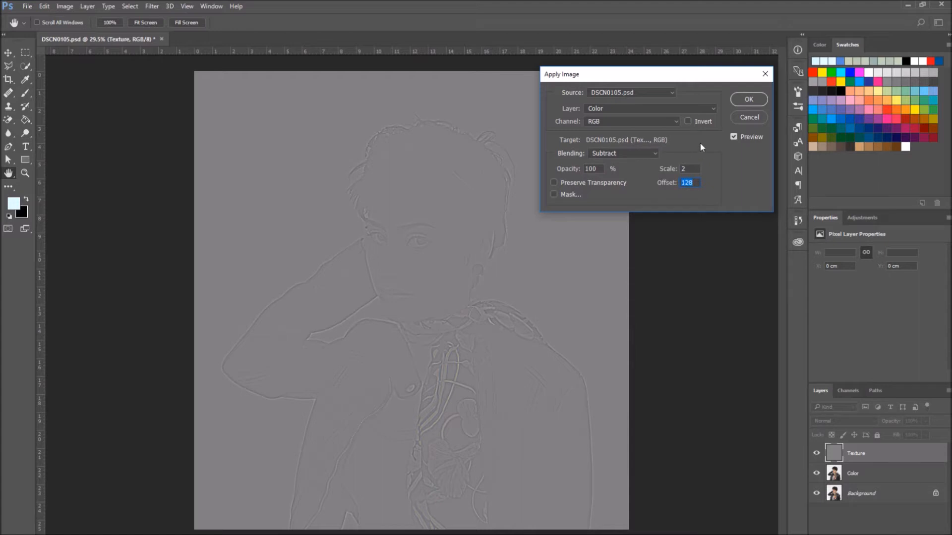
{"action": "mouse_move", "coordinate": [643, 250]}
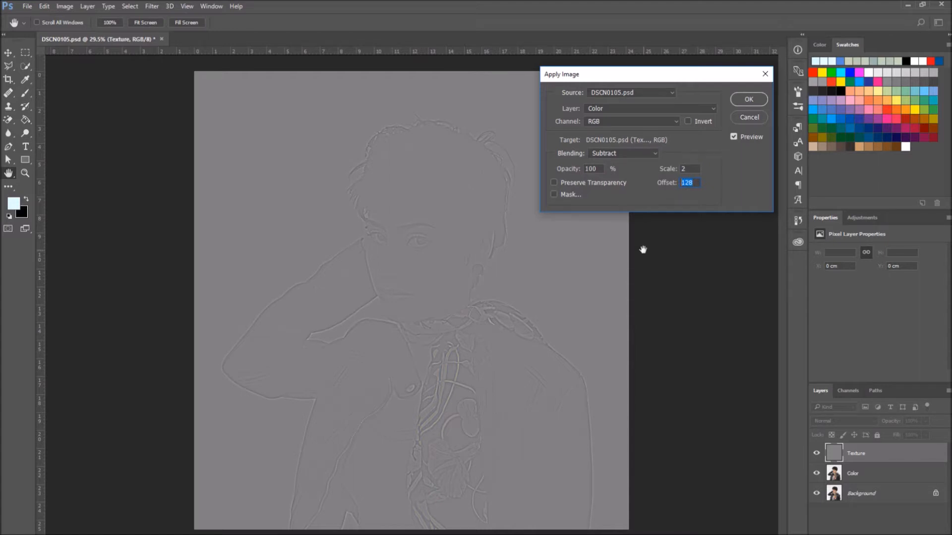
{"action": "mouse_move", "coordinate": [745, 103]}
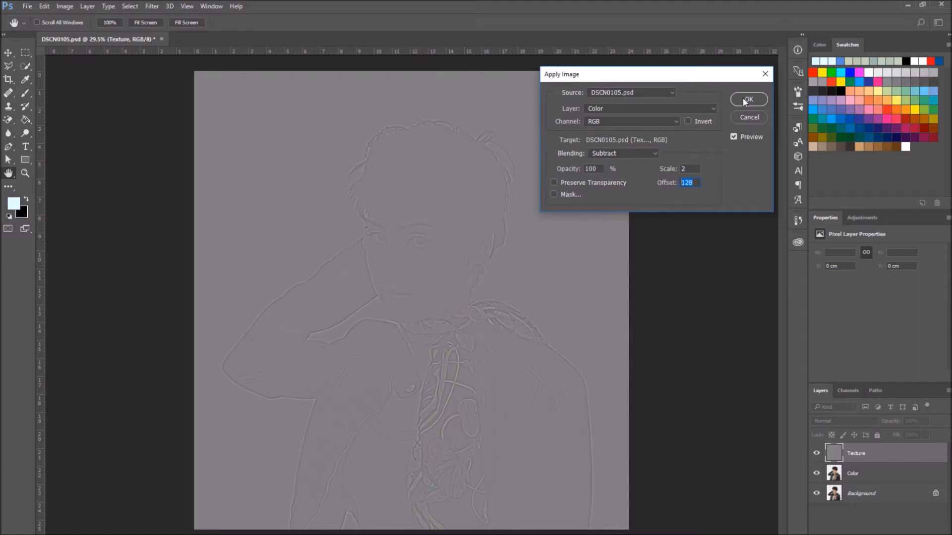
{"action": "left_click", "coordinate": [749, 99]}
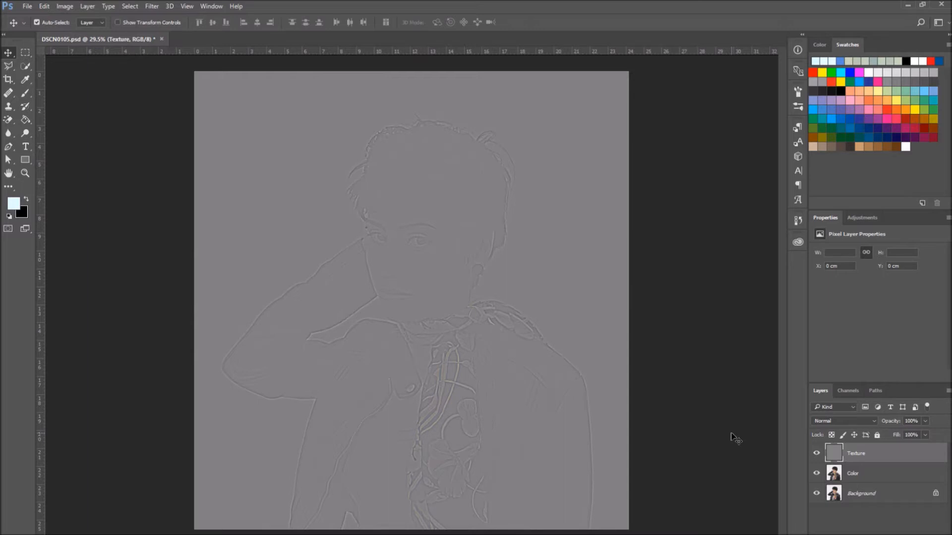
{"action": "mouse_move", "coordinate": [868, 424]}
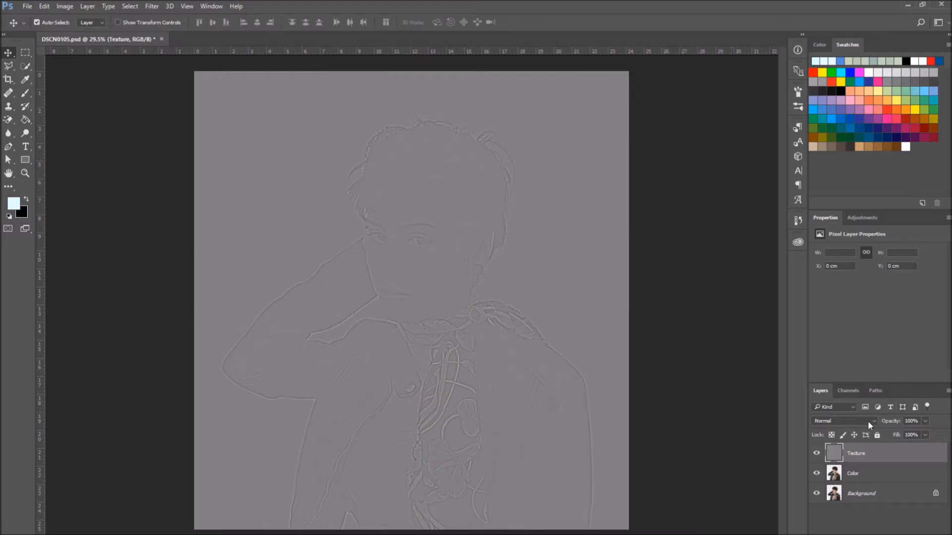
- Set the Texture layer's blend mode to Linear Light
{"action": "left_click", "coordinate": [844, 421]}
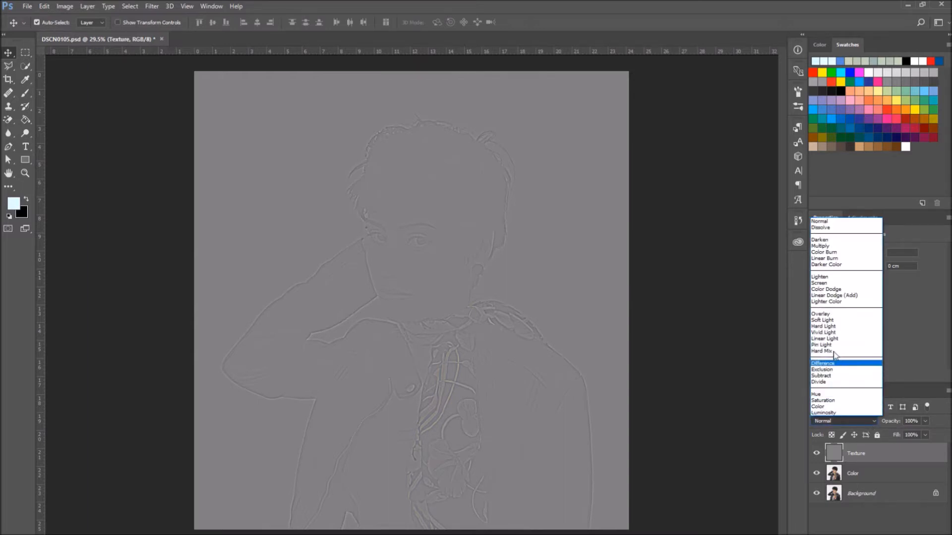
{"action": "left_click", "coordinate": [825, 339]}
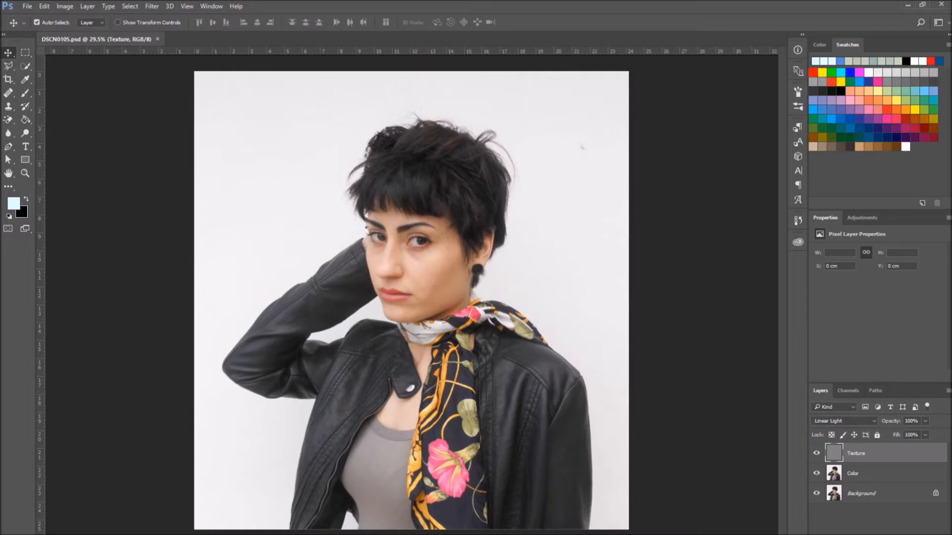
- Toggle layer visibility to hide Texture and make the Color layer active
{"action": "left_click", "coordinate": [816, 473]}
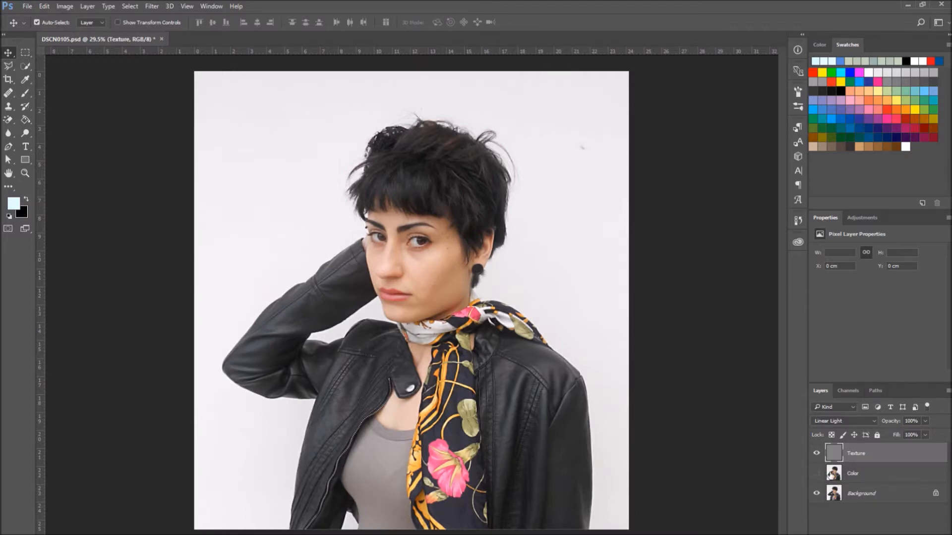
{"action": "mouse_move", "coordinate": [799, 483]}
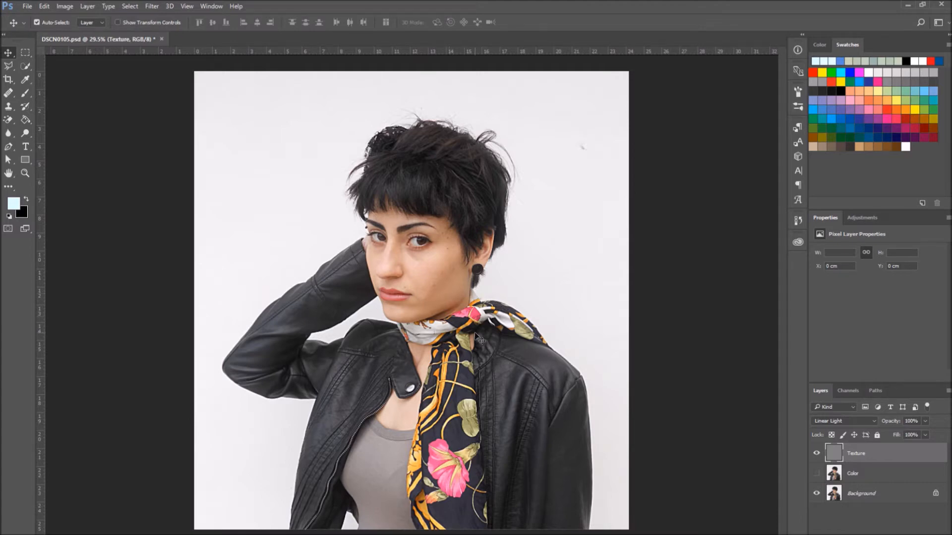
{"action": "mouse_move", "coordinate": [533, 408]}
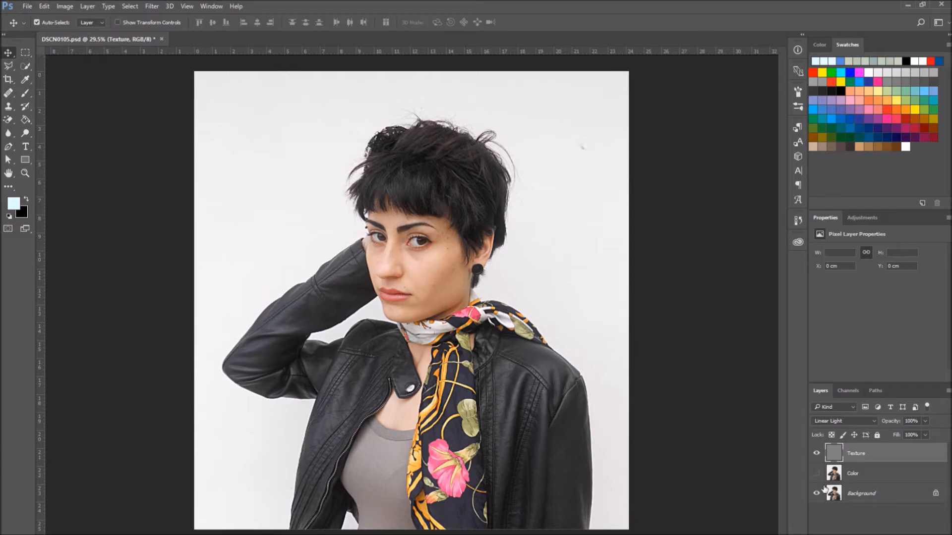
{"action": "mouse_move", "coordinate": [817, 492]}
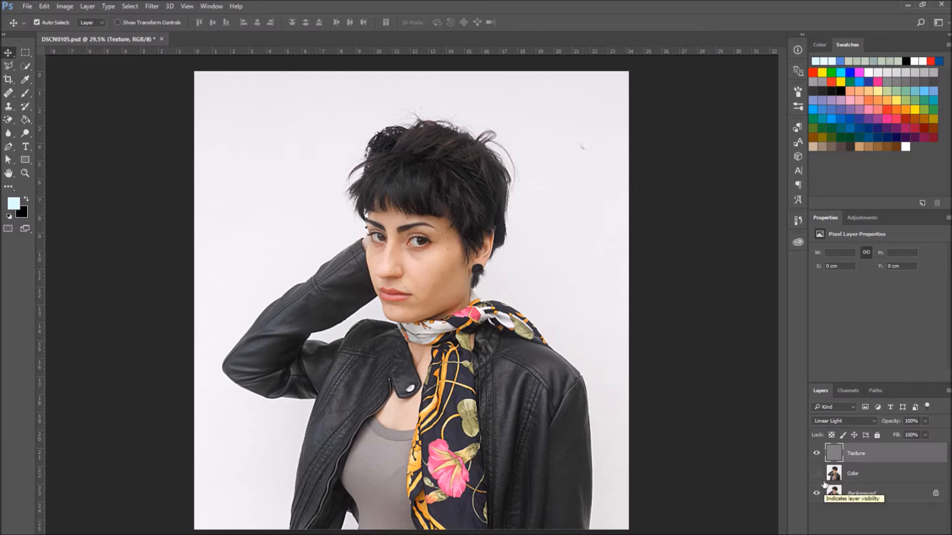
{"action": "left_click", "coordinate": [816, 454]}
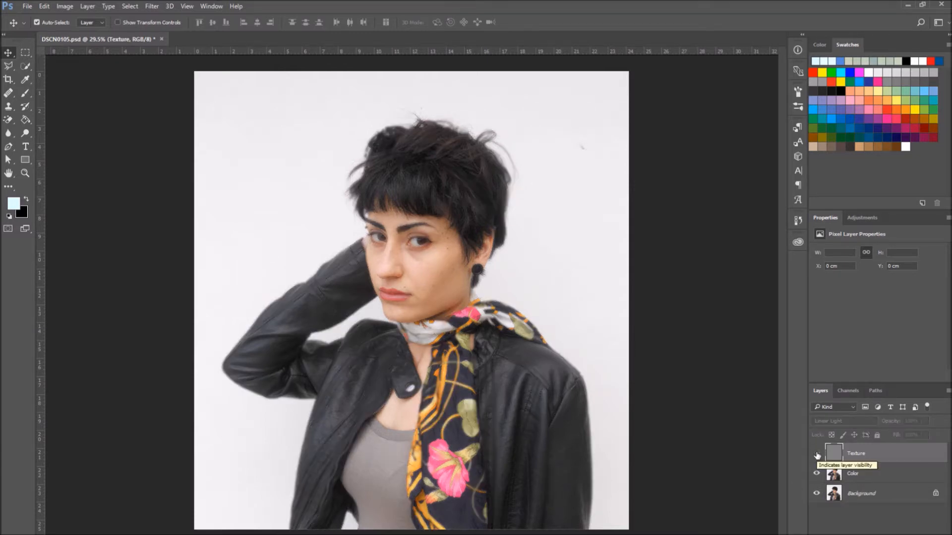
{"action": "left_click", "coordinate": [817, 455]}
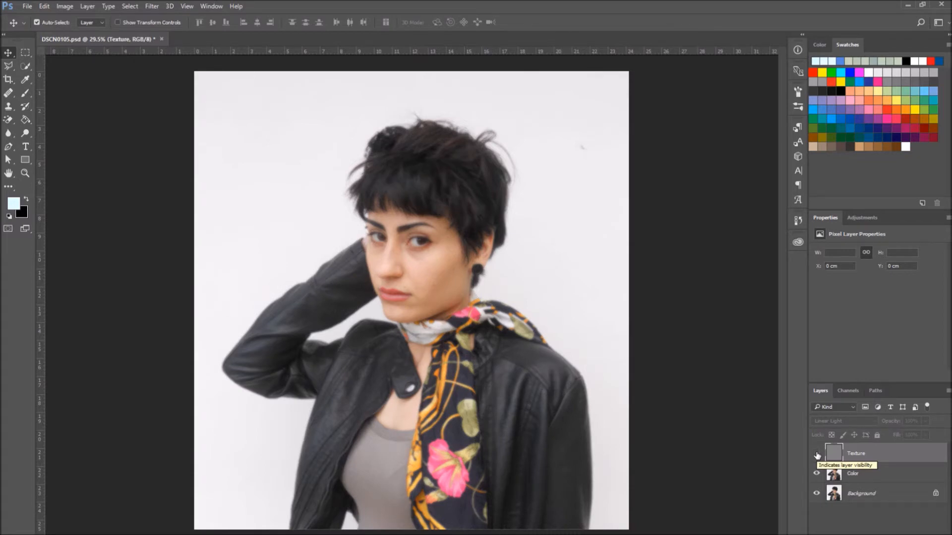
{"action": "left_click", "coordinate": [816, 456]}
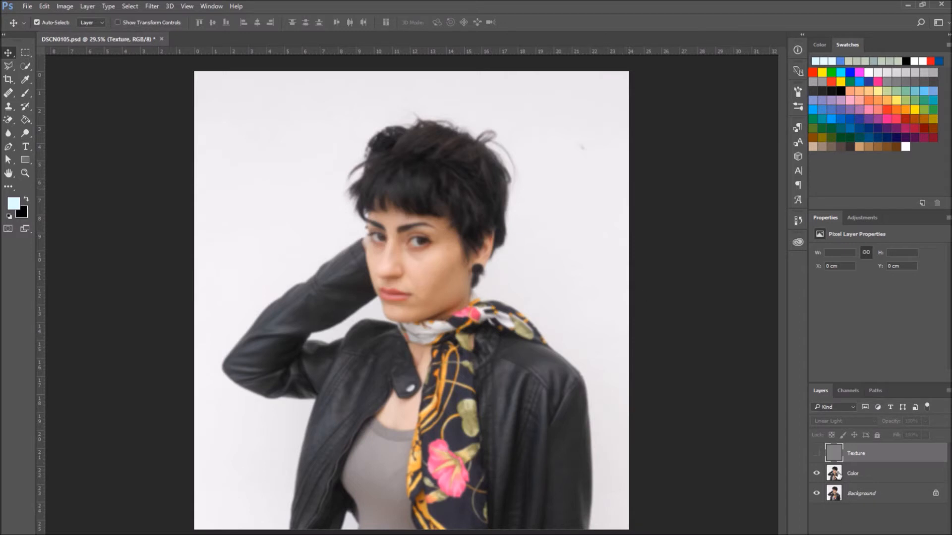
{"action": "left_click", "coordinate": [816, 452]}
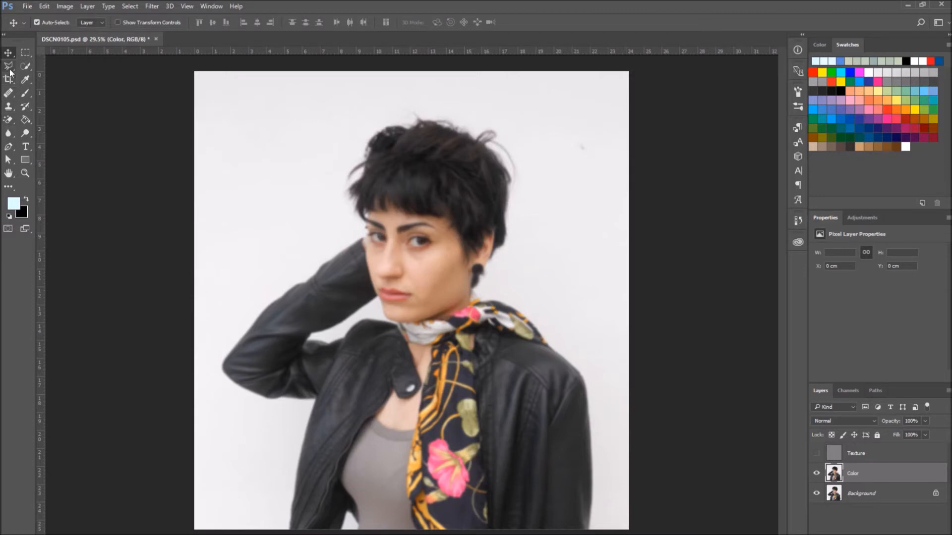
{"action": "mouse_move", "coordinate": [9, 67]}
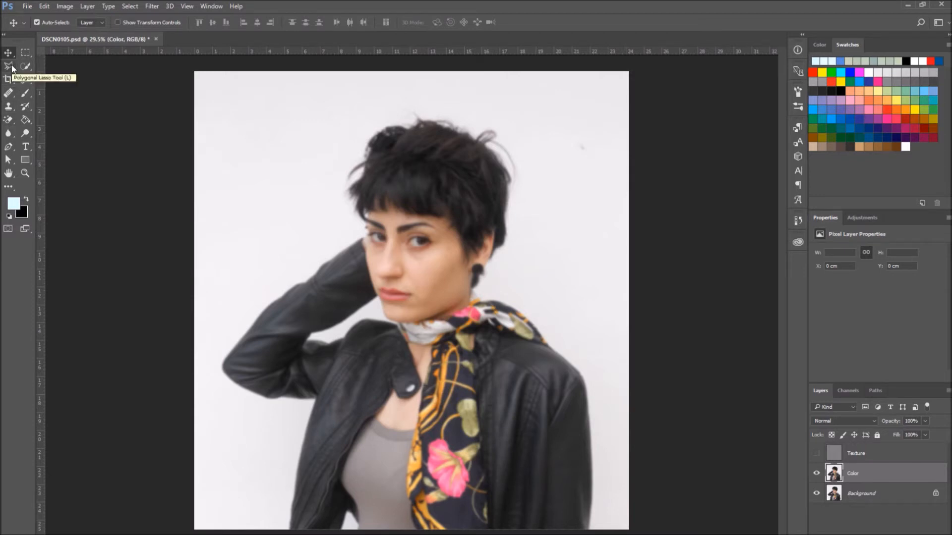
- Lasso-select cheek and chin patches on Color and soften each with Gaussian blurs of about 6–7.6 px
{"action": "left_click", "coordinate": [8, 53]}
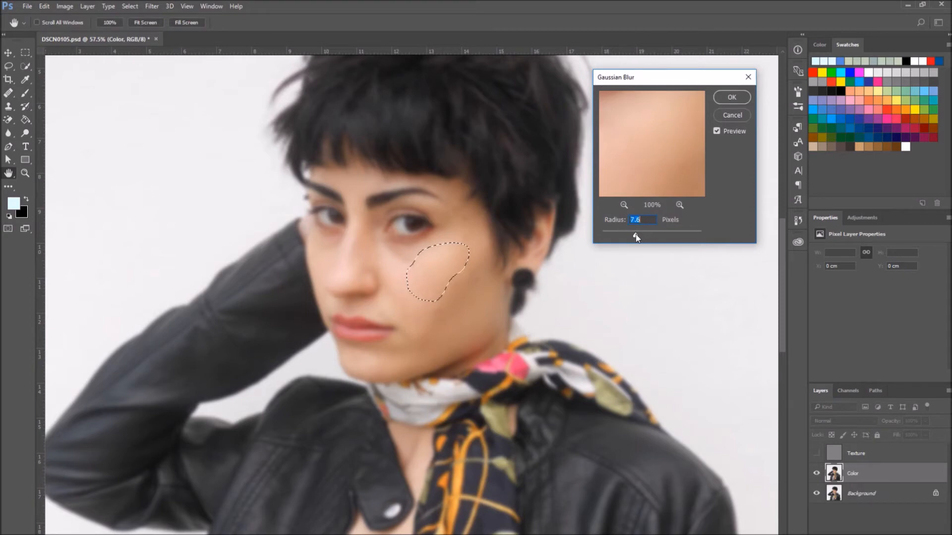
{"action": "left_click", "coordinate": [731, 98]}
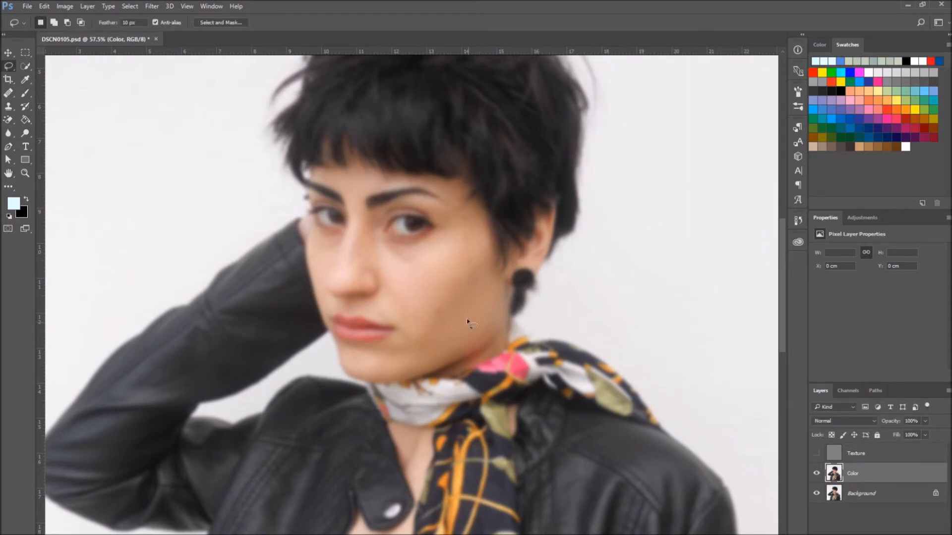
{"action": "mouse_move", "coordinate": [417, 345]}
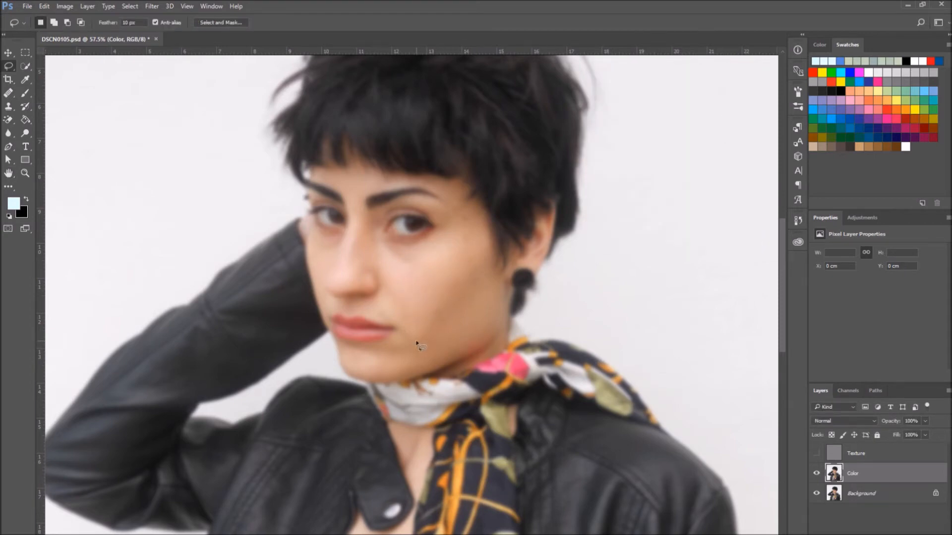
{"action": "mouse_move", "coordinate": [394, 273]}
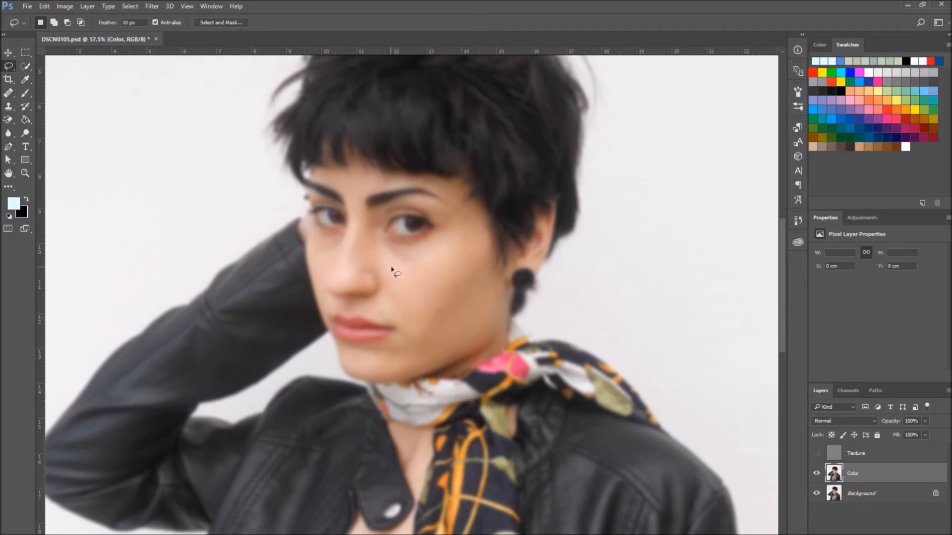
{"action": "mouse_move", "coordinate": [362, 374]}
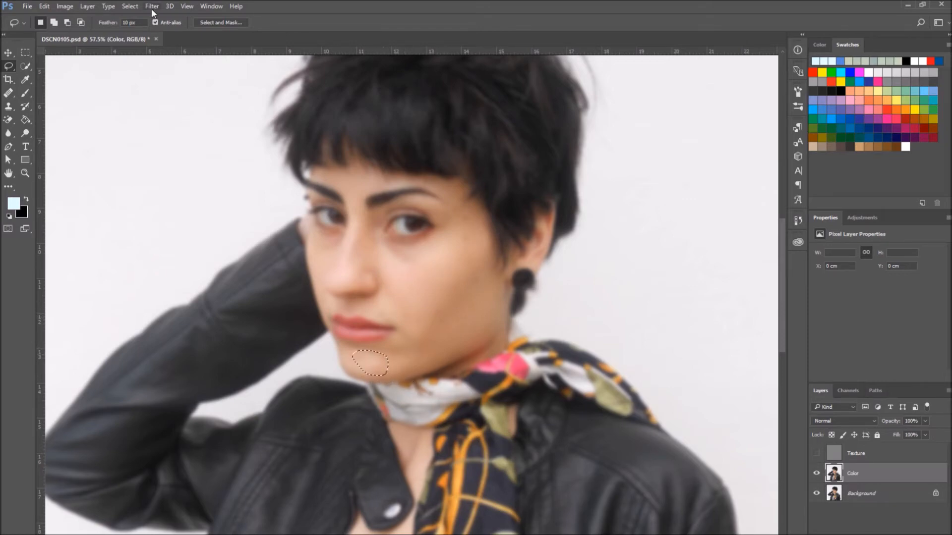
{"action": "left_click", "coordinate": [152, 6]}
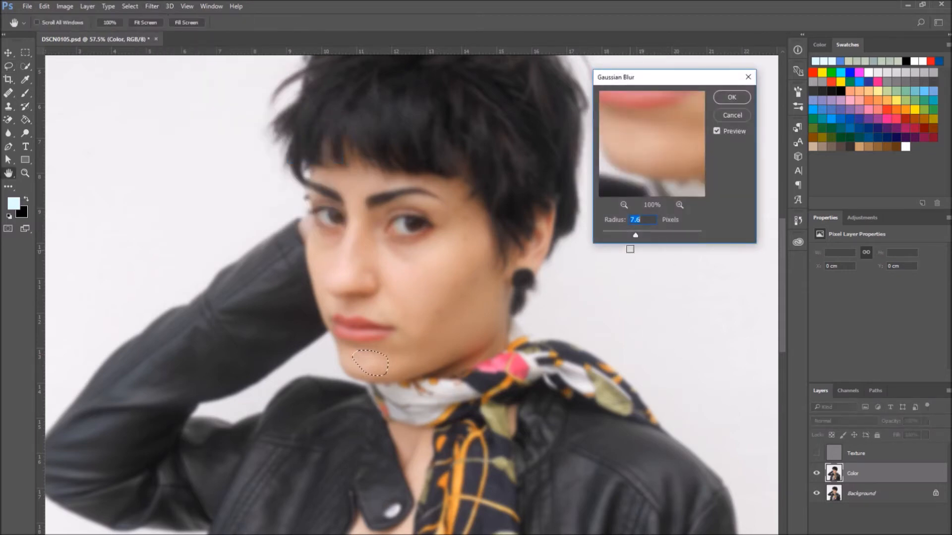
{"action": "left_click", "coordinate": [730, 97]}
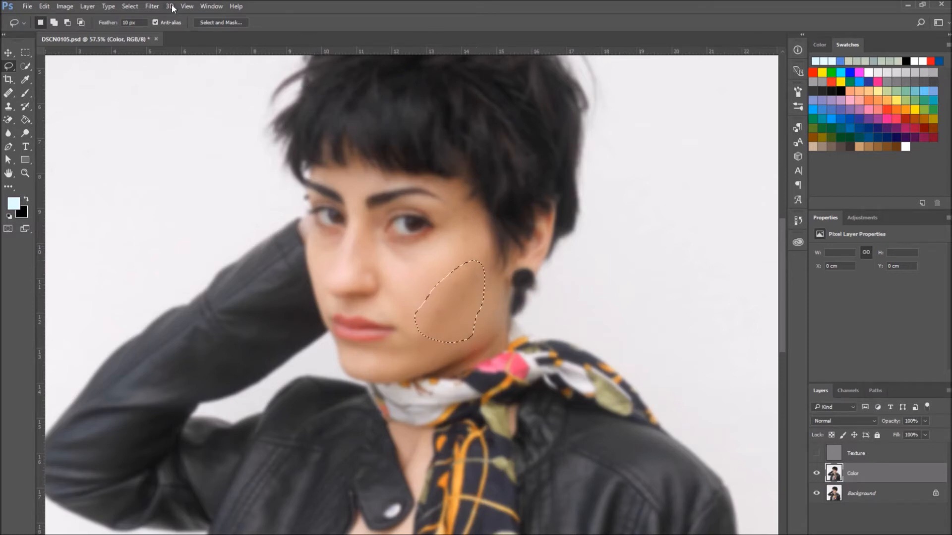
{"action": "left_click", "coordinate": [152, 6]}
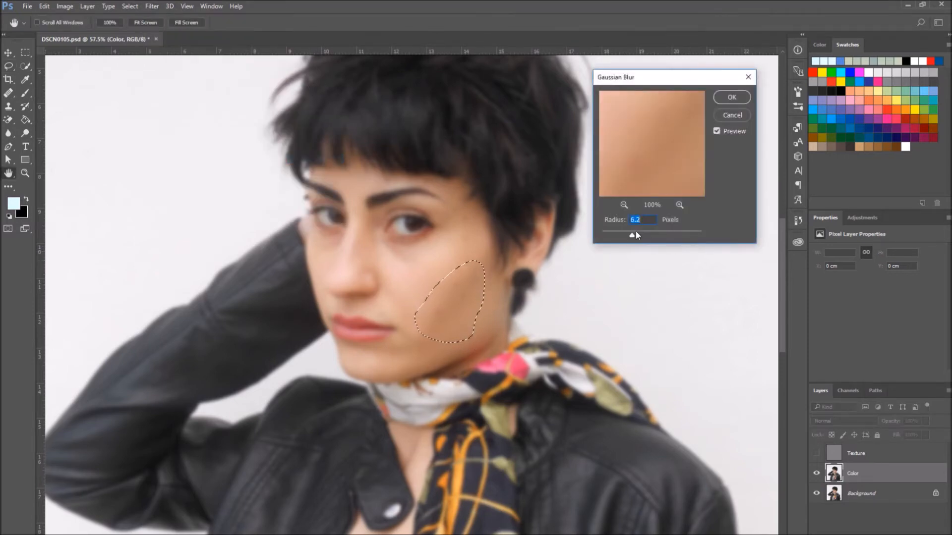
{"action": "left_click", "coordinate": [730, 97]}
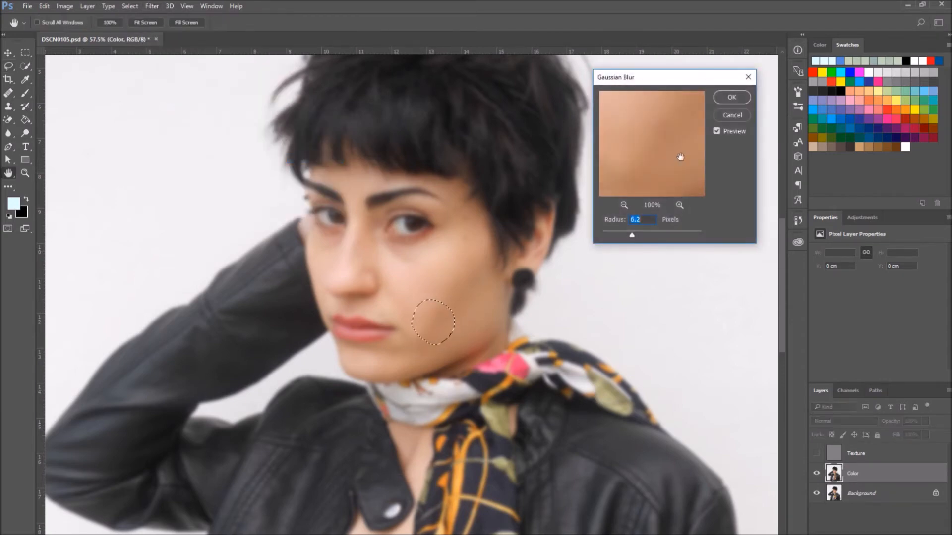
- Activate Texture and clone clean skin over blemishes with the Clone Stamp at 100% opacity
{"action": "left_click", "coordinate": [730, 97]}
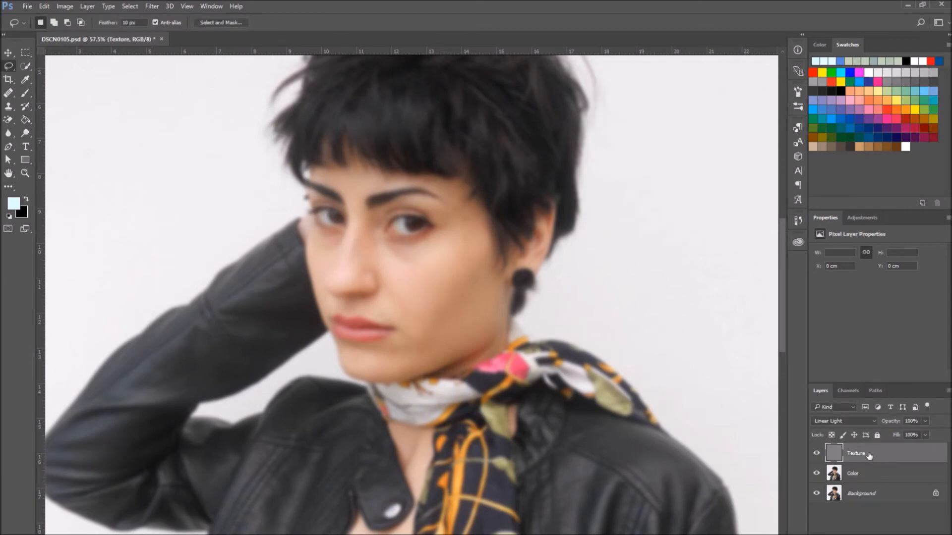
{"action": "left_click", "coordinate": [9, 106]}
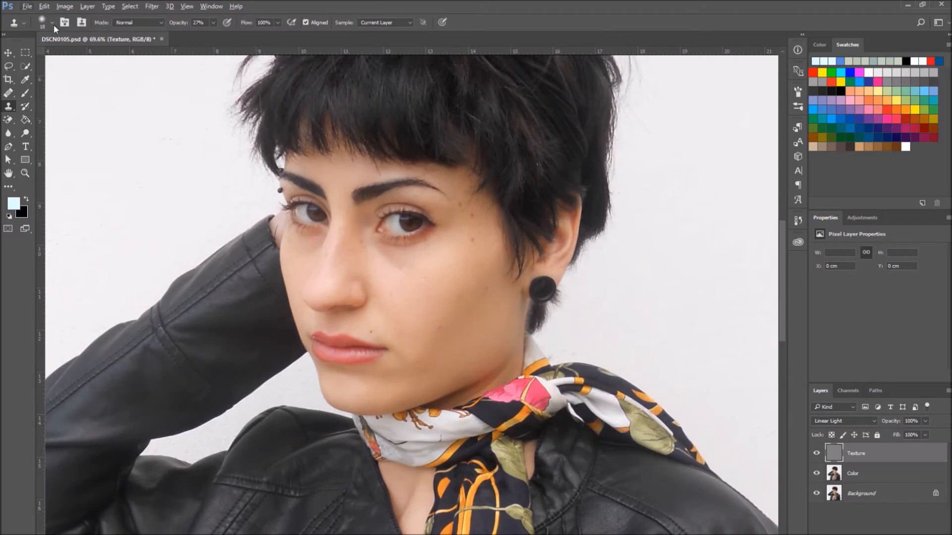
{"action": "left_click_drag", "start_coordinate": [200, 36], "coordinate": [234, 36]}
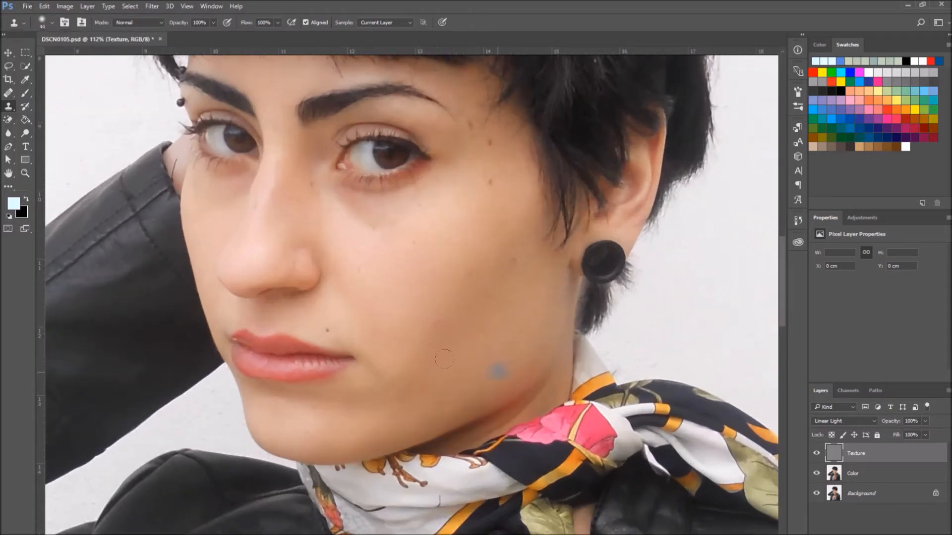
{"action": "left_click", "coordinate": [53, 22]}
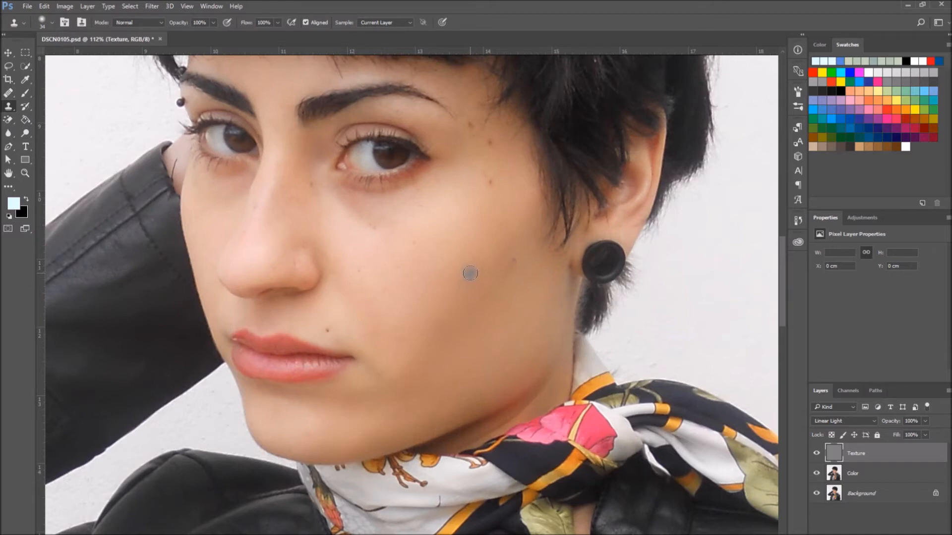
{"action": "mouse_move", "coordinate": [511, 260]}
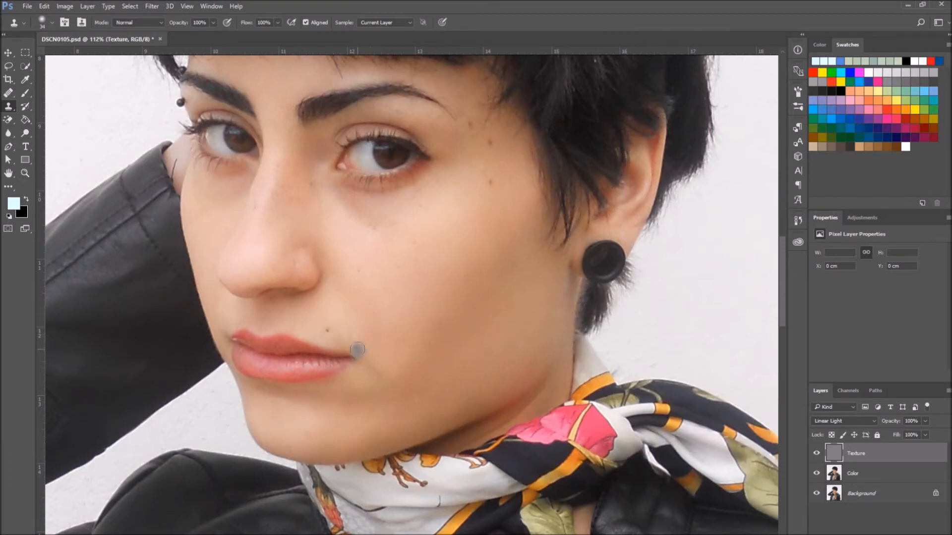
{"action": "mouse_move", "coordinate": [400, 338]}
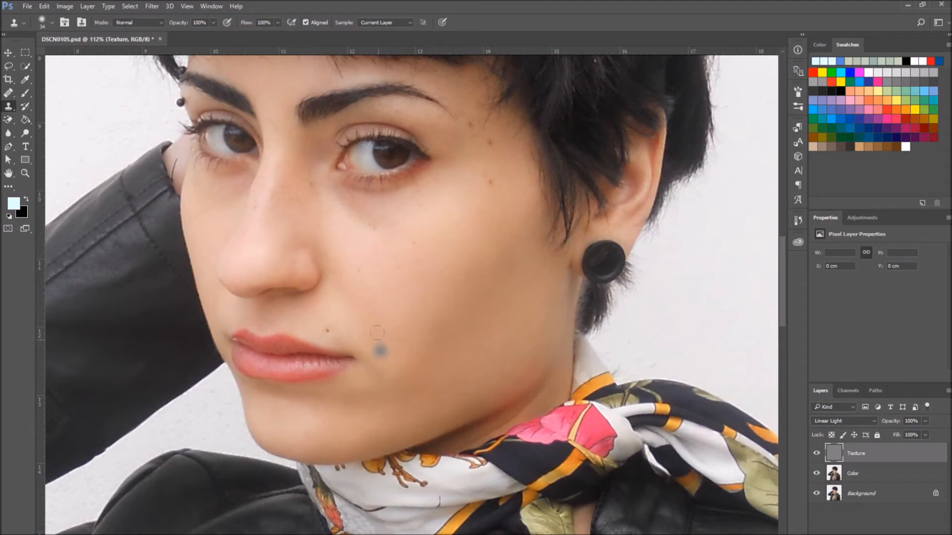
{"action": "left_click", "coordinate": [376, 351]}
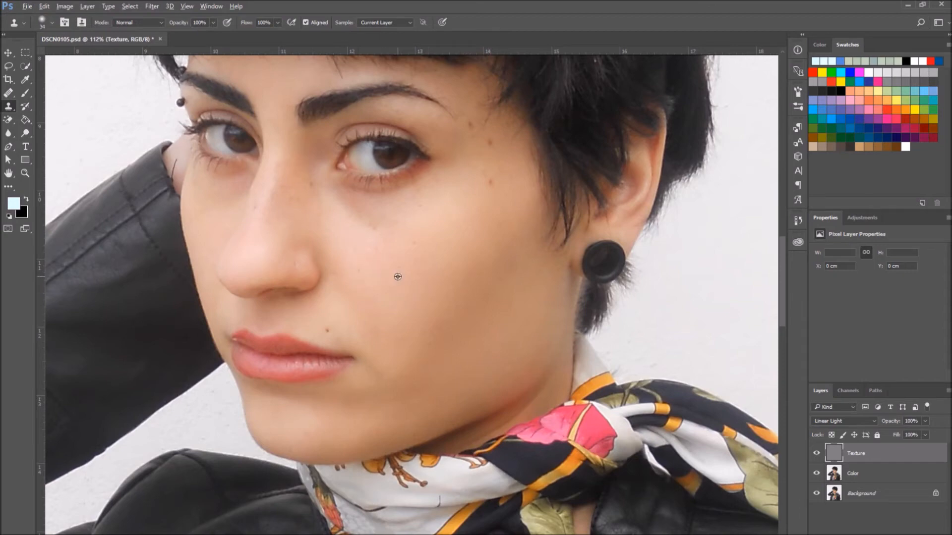
{"action": "mouse_move", "coordinate": [414, 248]}
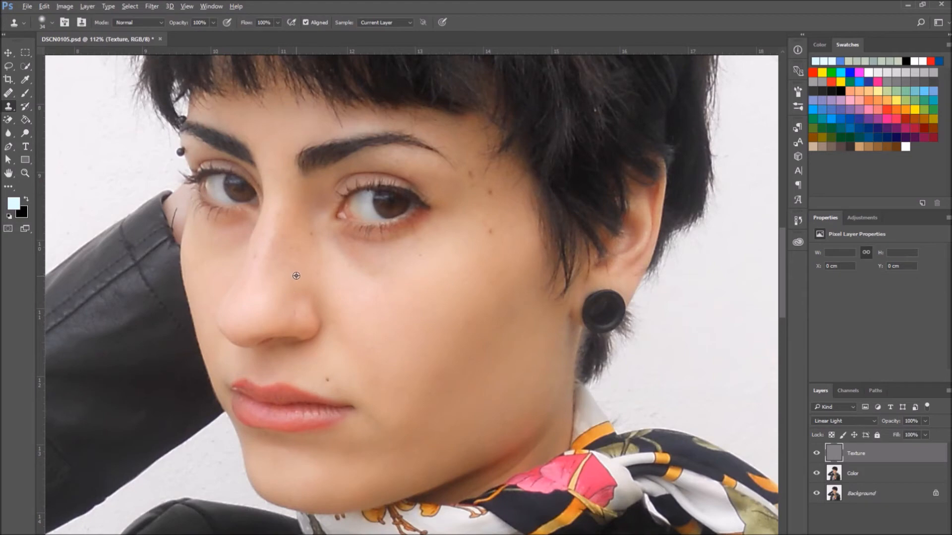
{"action": "mouse_move", "coordinate": [299, 257]}
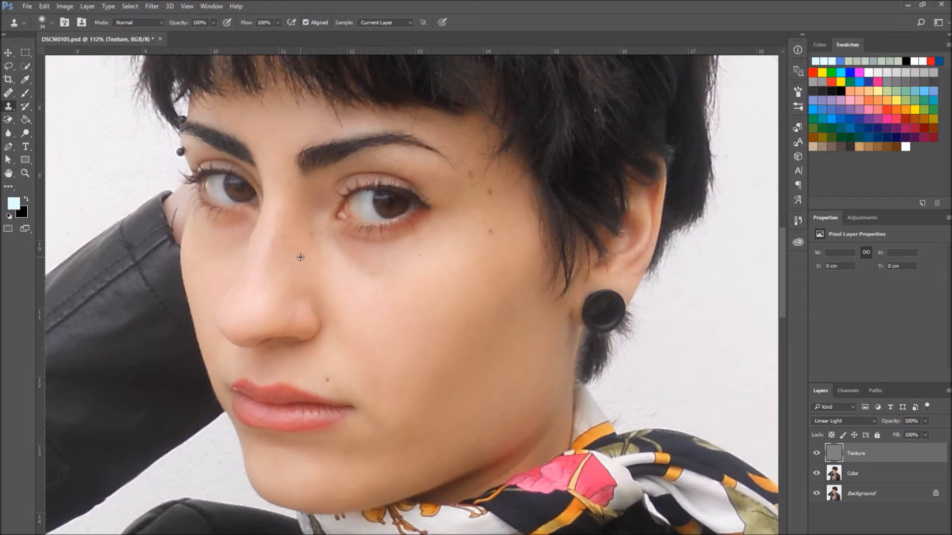
{"action": "mouse_move", "coordinate": [381, 347]}
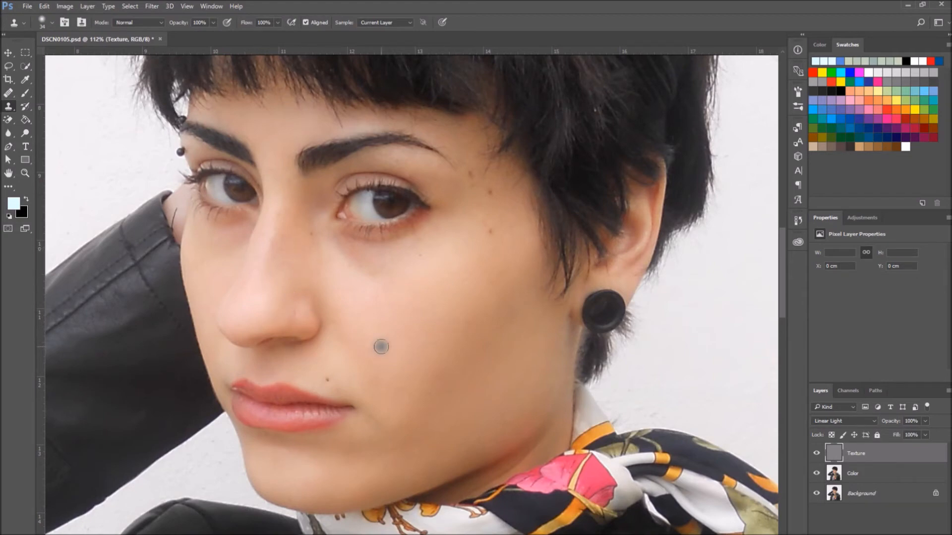
- Group Texture and Color into Group 1 and add an empty Layer 1 between them
{"action": "key", "text": "Ctrl+0"}
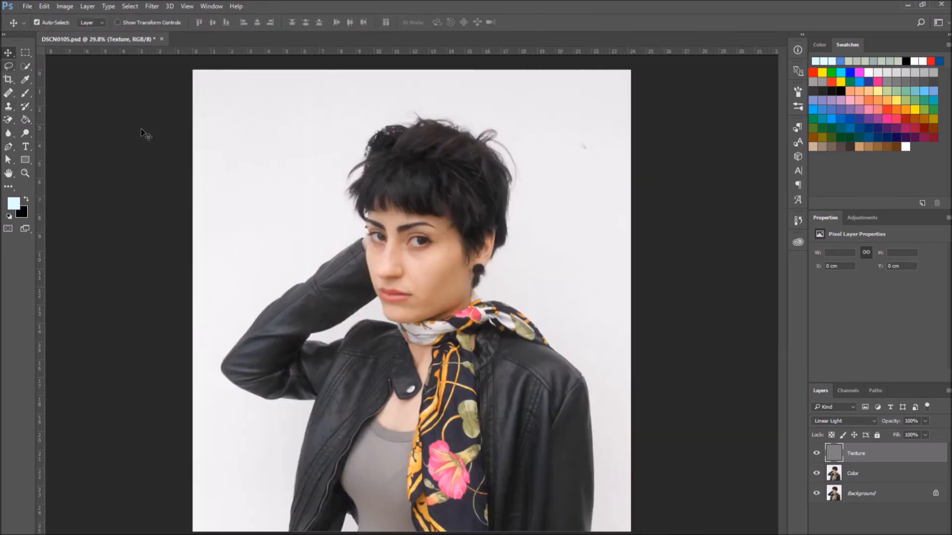
{"action": "key", "text": "ctrl+g"}
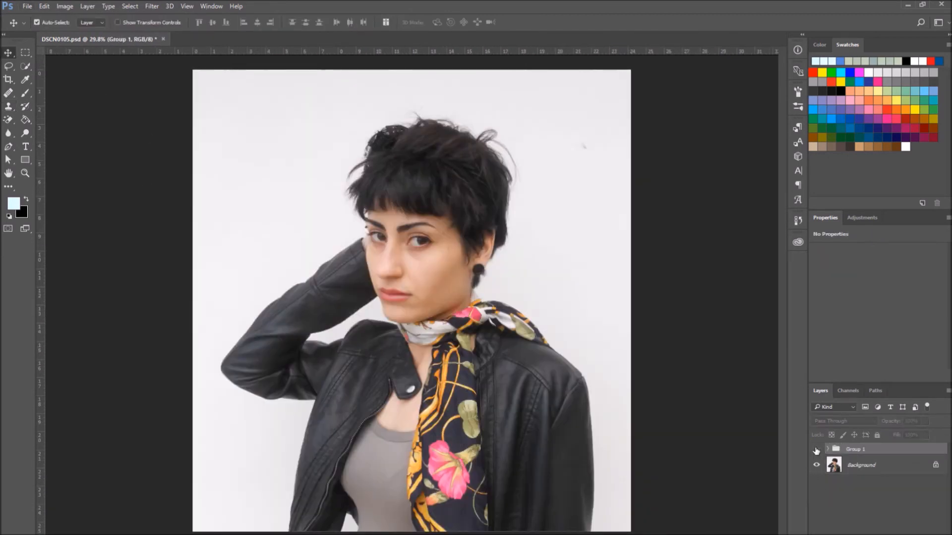
{"action": "left_click", "coordinate": [856, 449]}
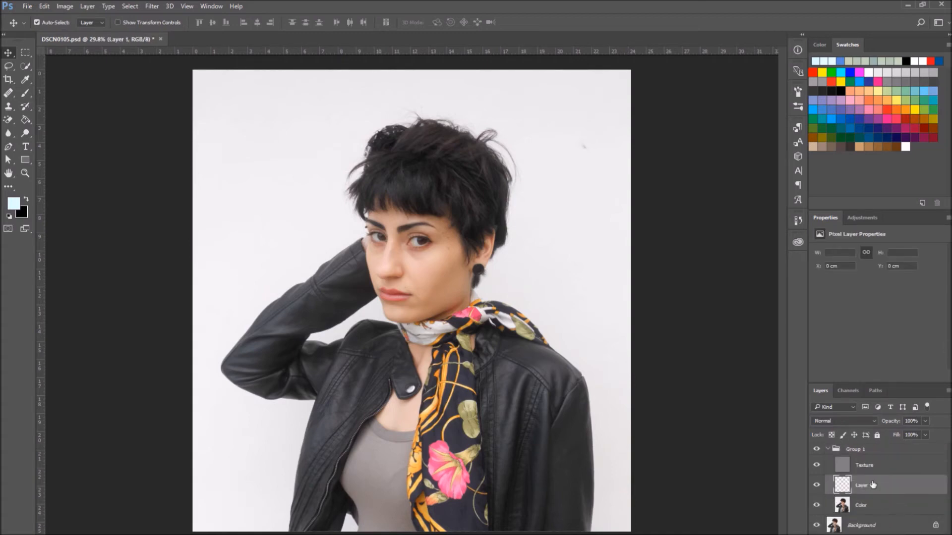
{"action": "mouse_move", "coordinate": [873, 484]}
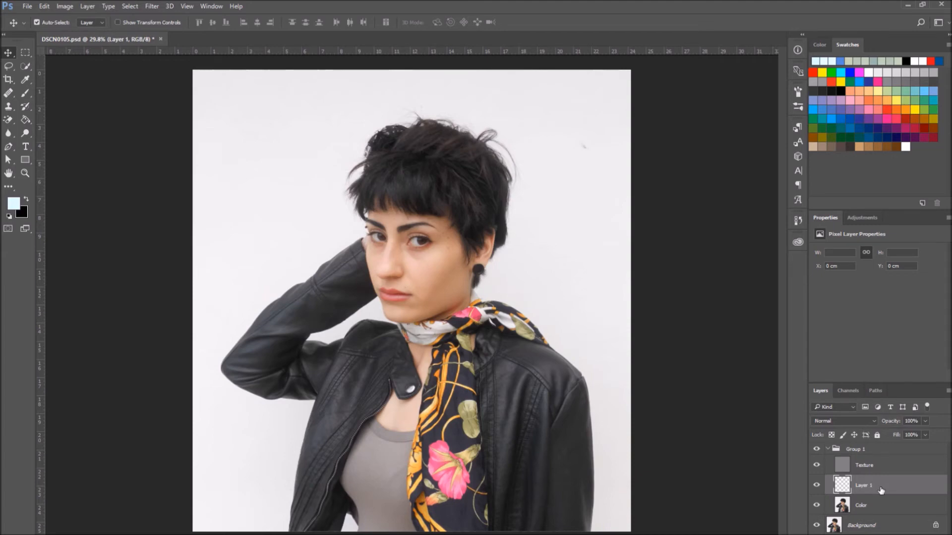
{"action": "mouse_move", "coordinate": [798, 476]}
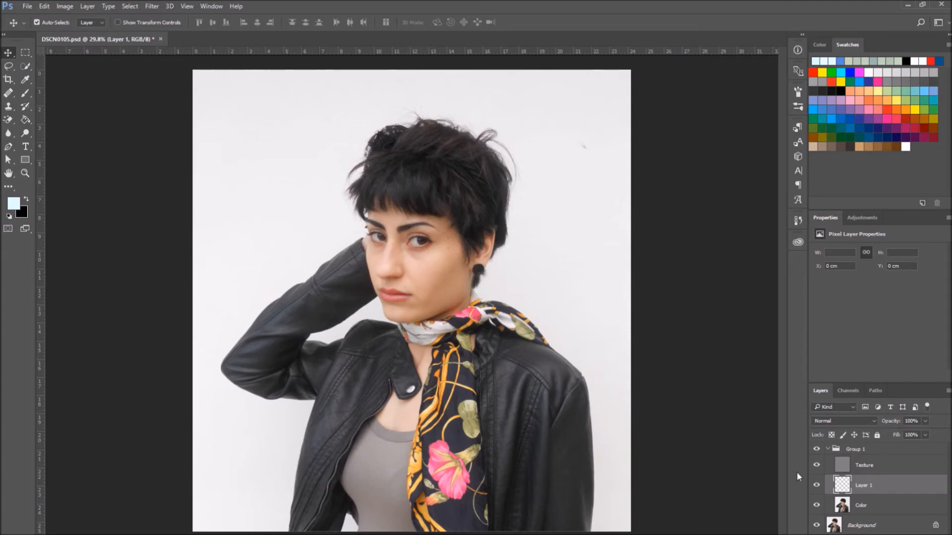
{"action": "left_click", "coordinate": [9, 106]}
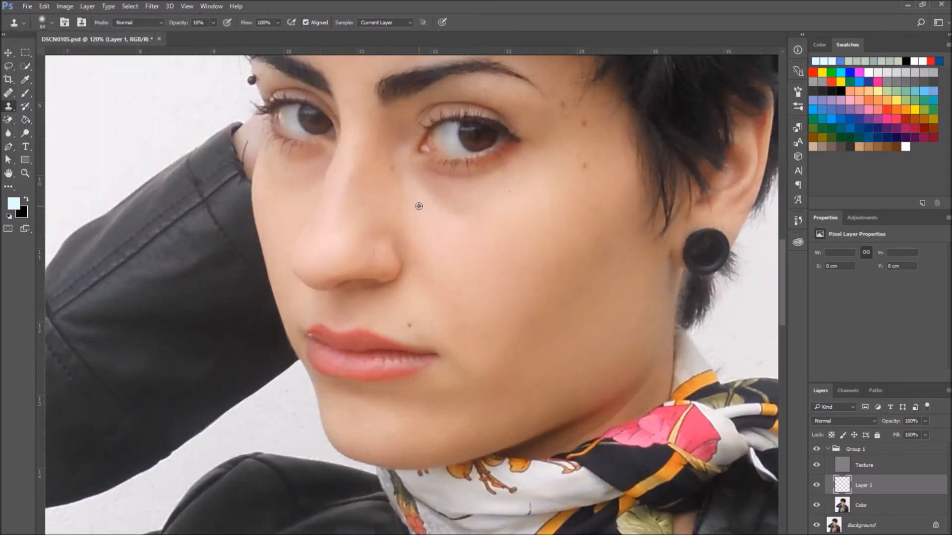
- Set the Clone Stamp to sample Current & Below for cloning onto Layer 1
{"action": "left_click", "coordinate": [386, 23]}
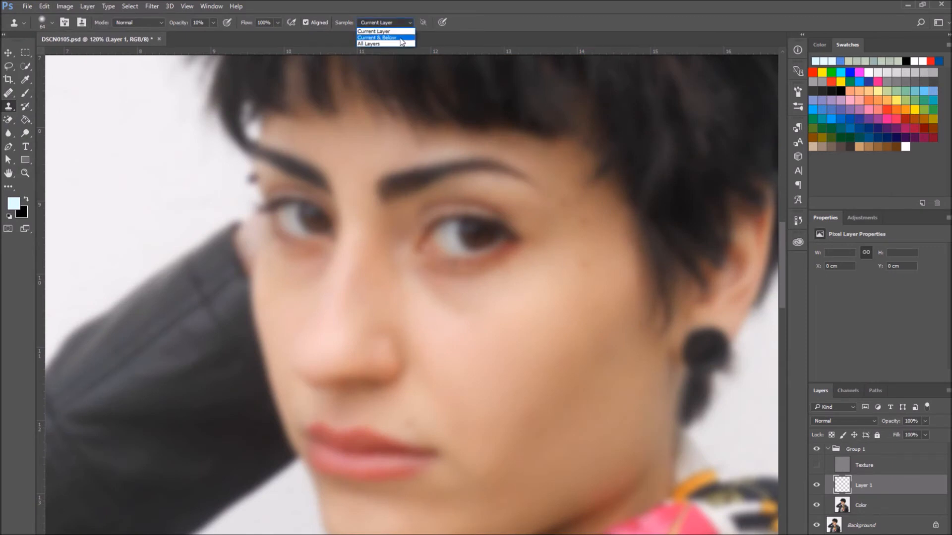
{"action": "left_click", "coordinate": [376, 37]}
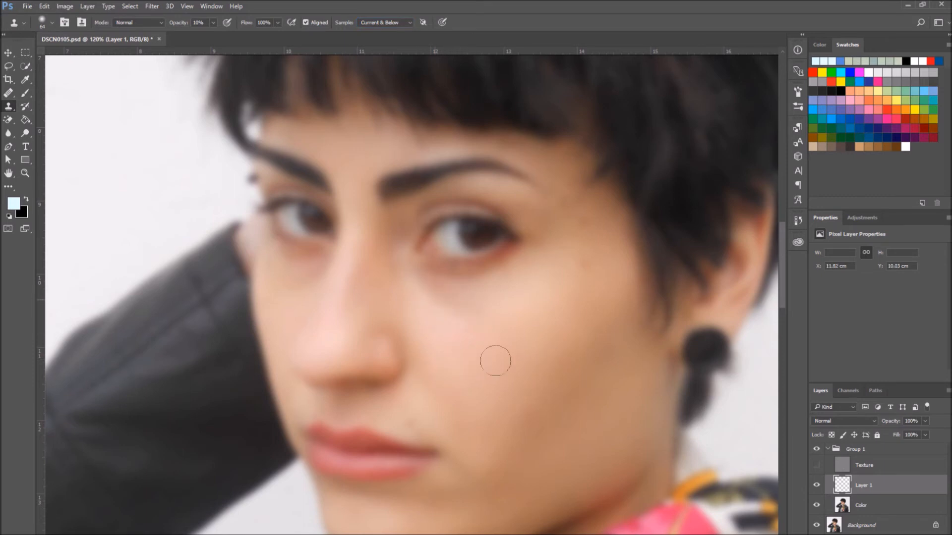
{"action": "mouse_move", "coordinate": [479, 402]}
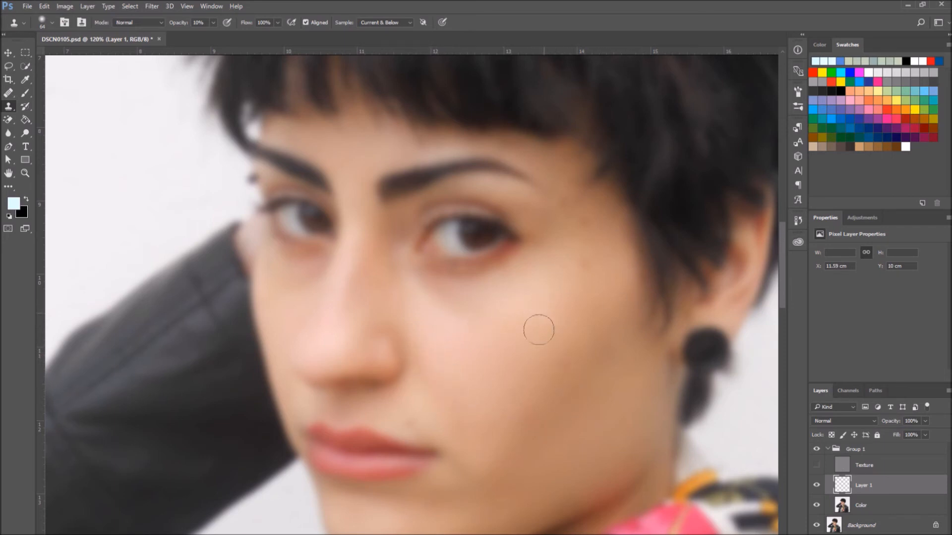
{"action": "mouse_move", "coordinate": [556, 262]}
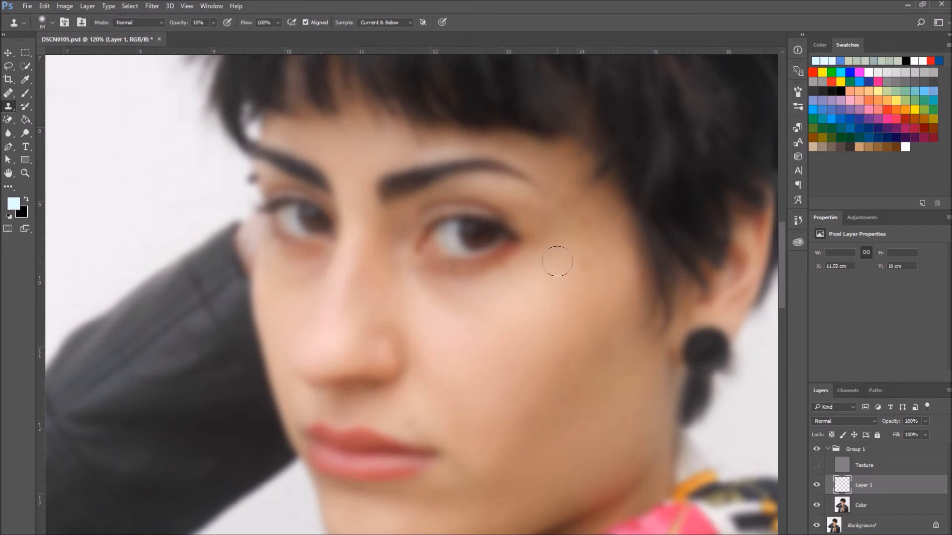
{"action": "mouse_move", "coordinate": [601, 224]}
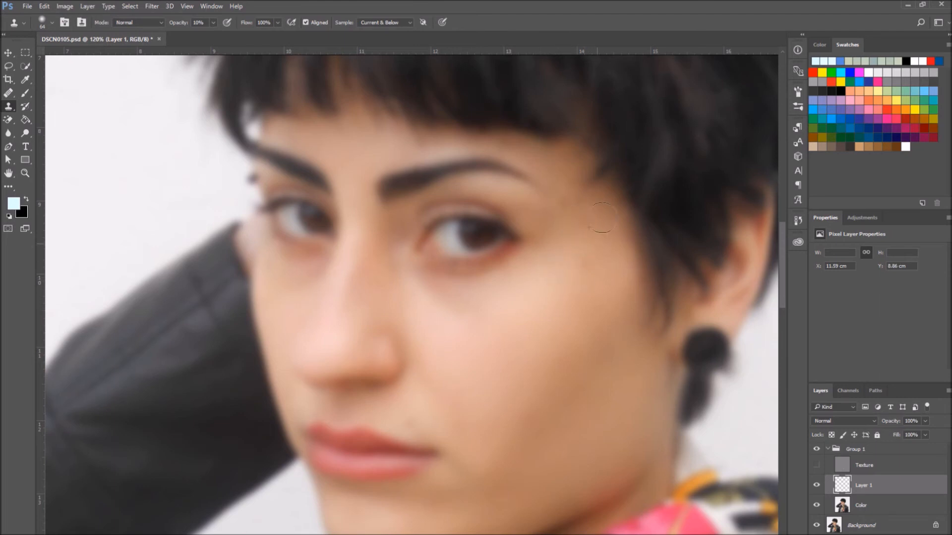
{"action": "mouse_move", "coordinate": [570, 240]}
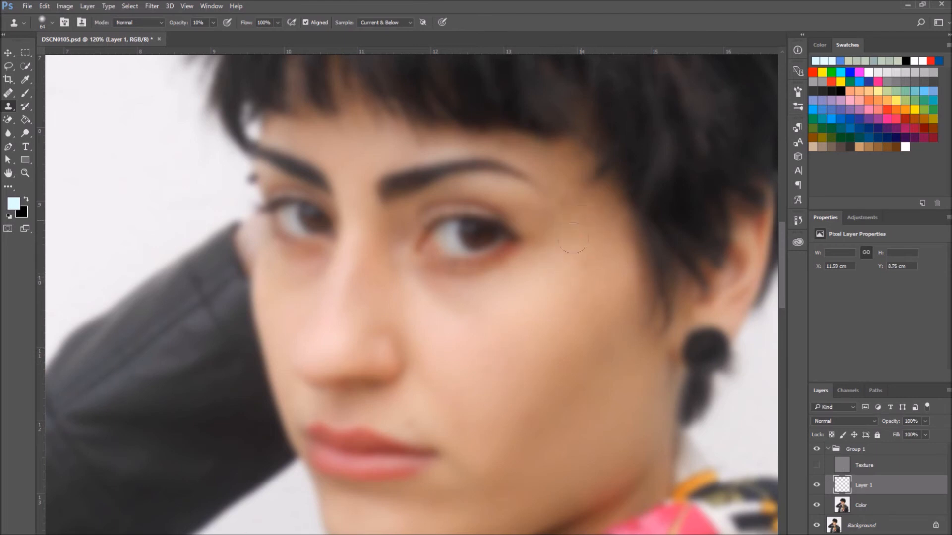
{"action": "mouse_move", "coordinate": [368, 164]}
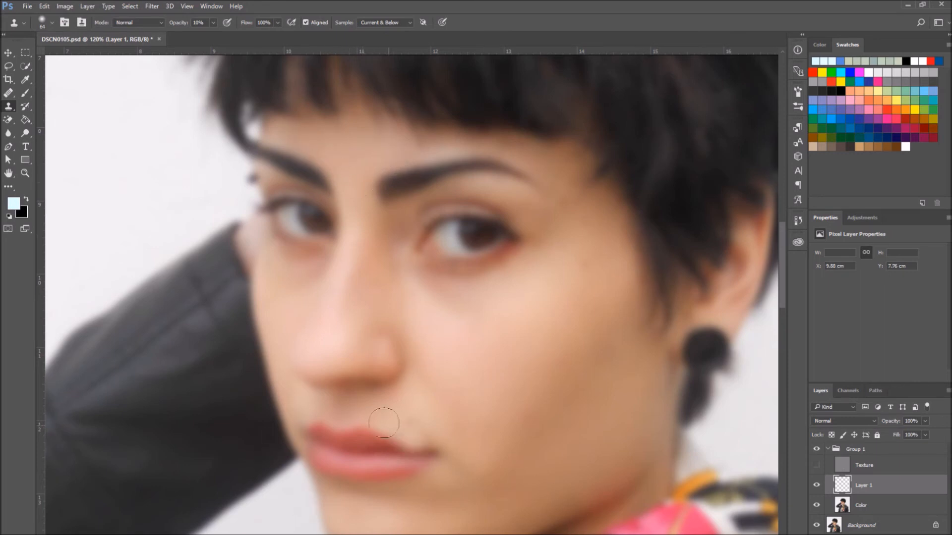
{"action": "mouse_move", "coordinate": [308, 273]}
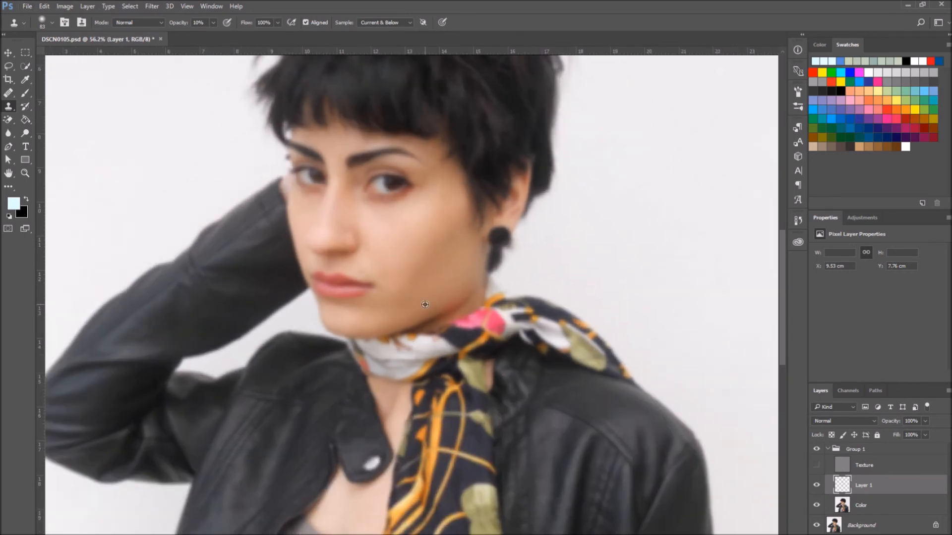
{"action": "mouse_move", "coordinate": [426, 295]}
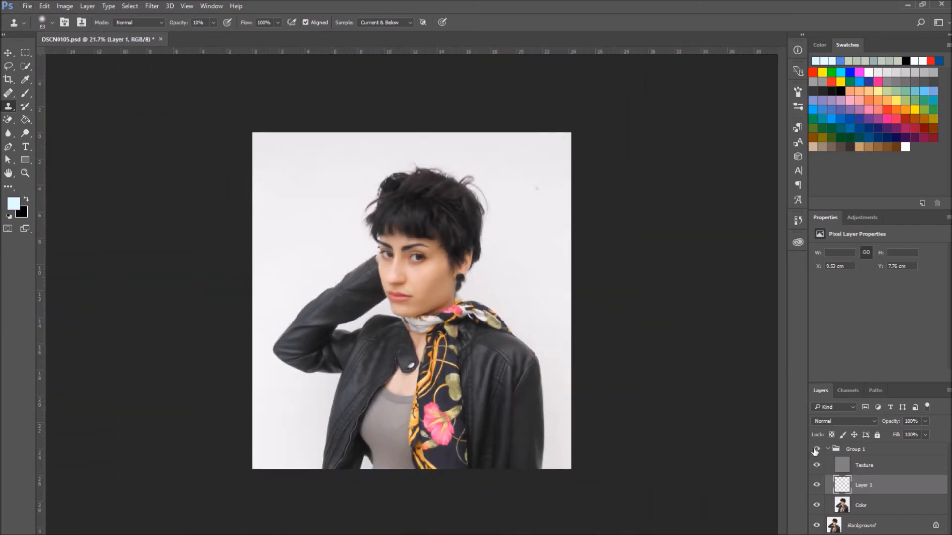
- Add a Curves 1 adjustment layer and toggle its visibility to compare the effect
{"action": "left_click", "coordinate": [86, 6]}
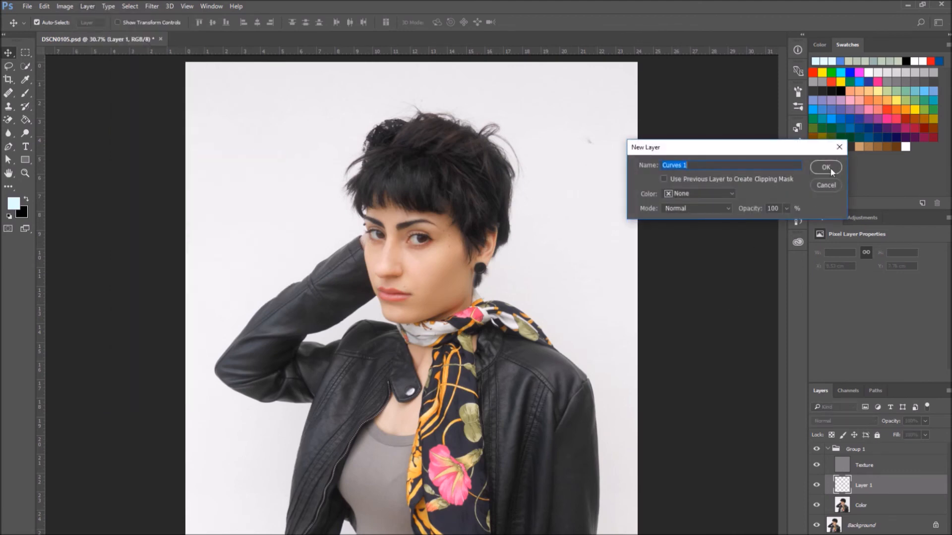
{"action": "left_click", "coordinate": [825, 167]}
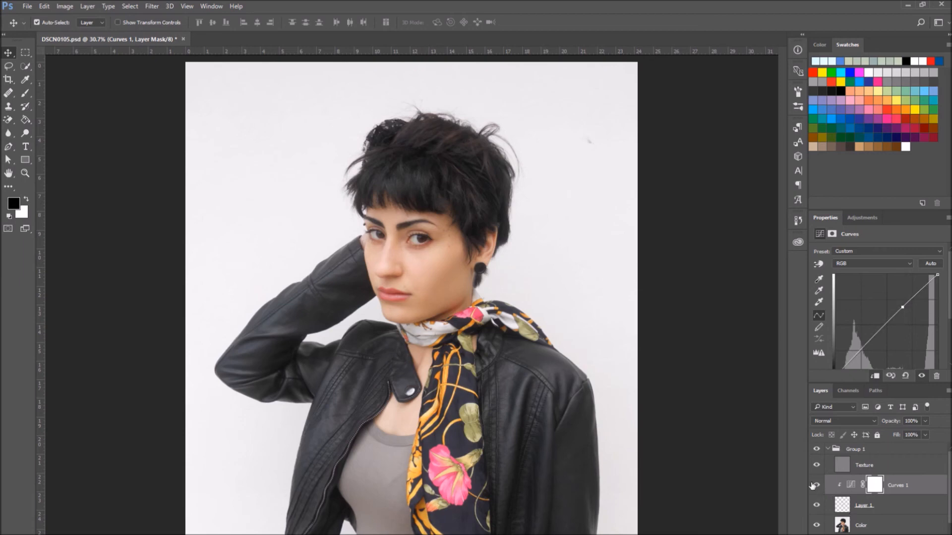
{"action": "left_click", "coordinate": [816, 486]}
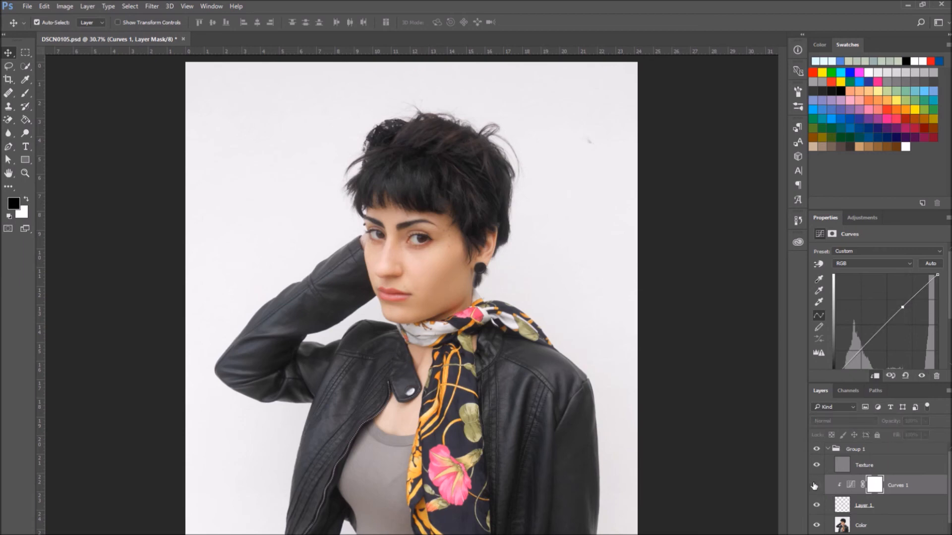
{"action": "left_click", "coordinate": [856, 449]}
{"action": "type", "text": "Color"}
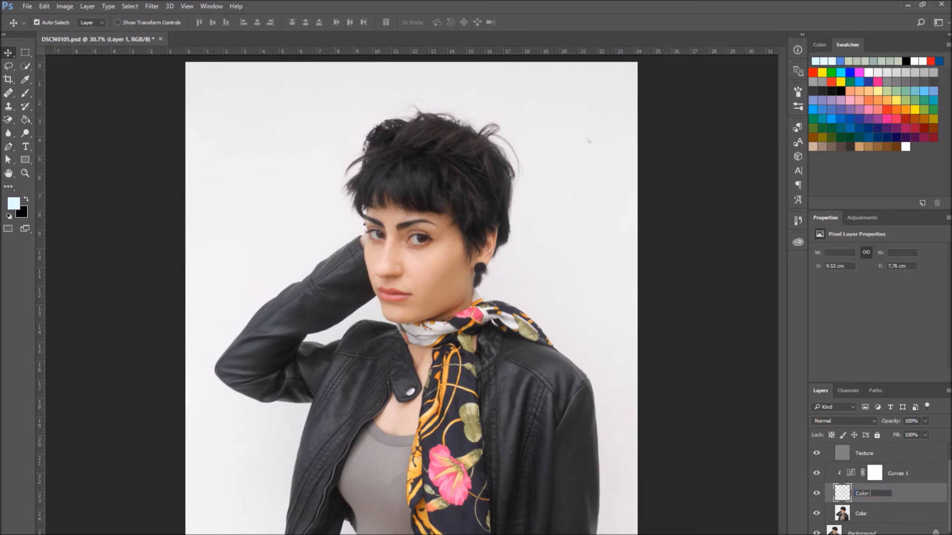
- Rename the retouch layer to Color Clone and reselect the Texture layer
{"action": "double_click", "coordinate": [868, 493]}
{"action": "type", "text": " Clone"}
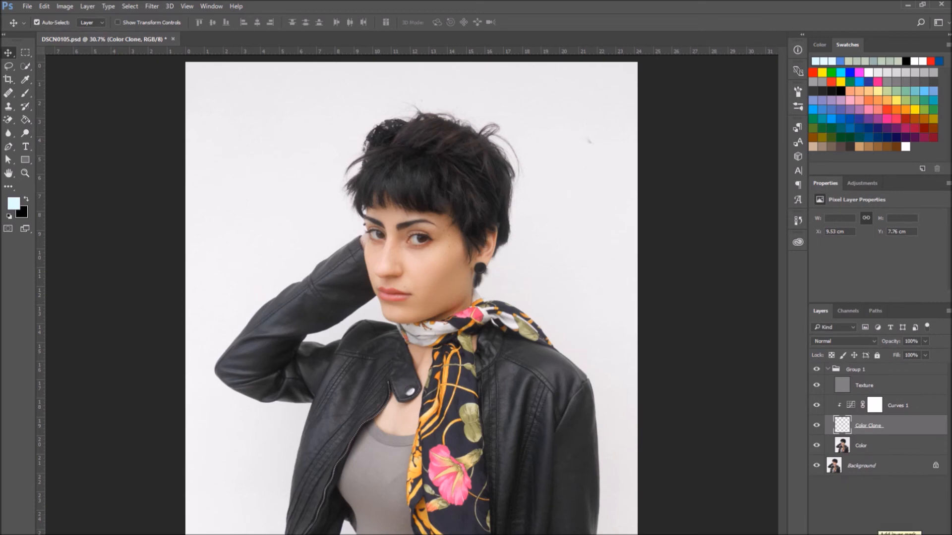
{"action": "left_click", "coordinate": [863, 384]}
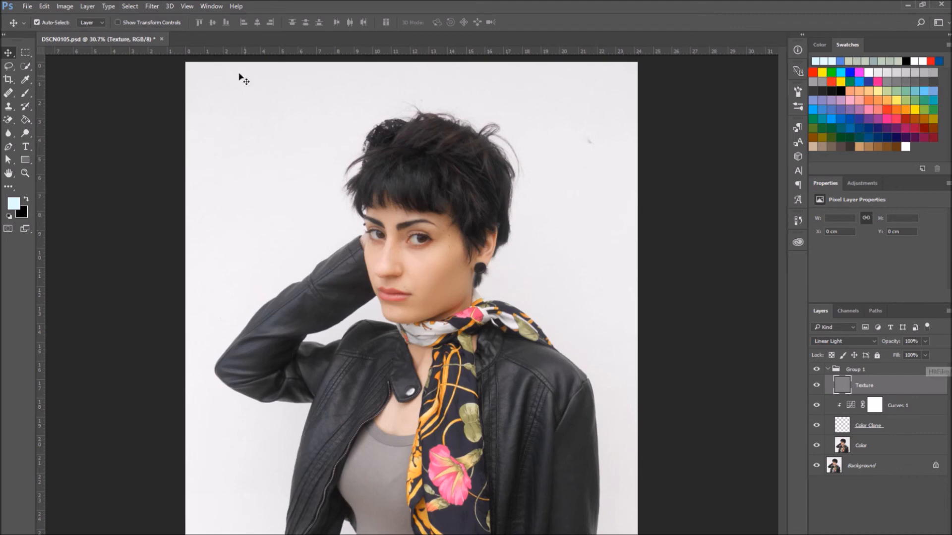
- Add a Curves 2 brightening adjustment and paint its mask locally with a white brush
{"action": "left_click", "coordinate": [87, 6]}
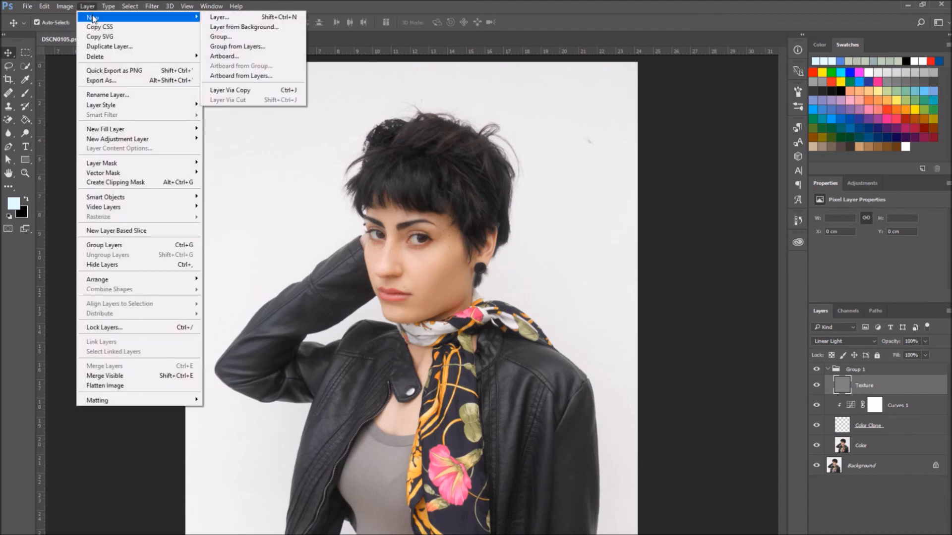
{"action": "left_click", "coordinate": [219, 16]}
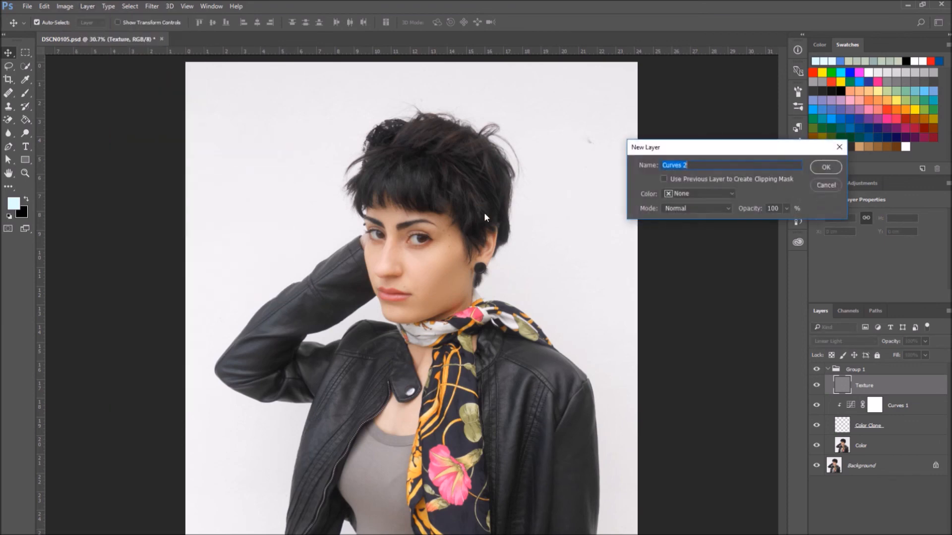
{"action": "left_click", "coordinate": [824, 167]}
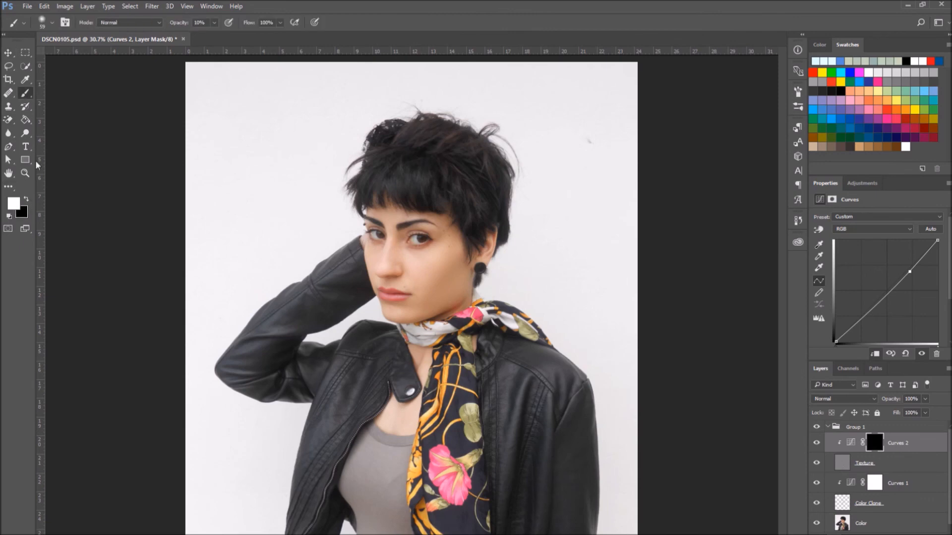
{"action": "left_click", "coordinate": [214, 22]}
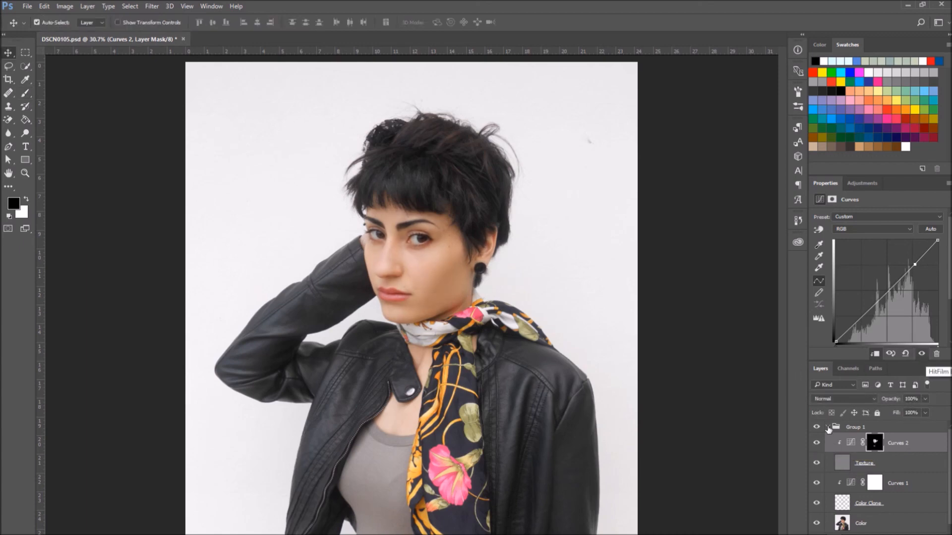
- Collapse Group 1 and save the document with Ctrl+S
{"action": "left_click", "coordinate": [827, 426]}
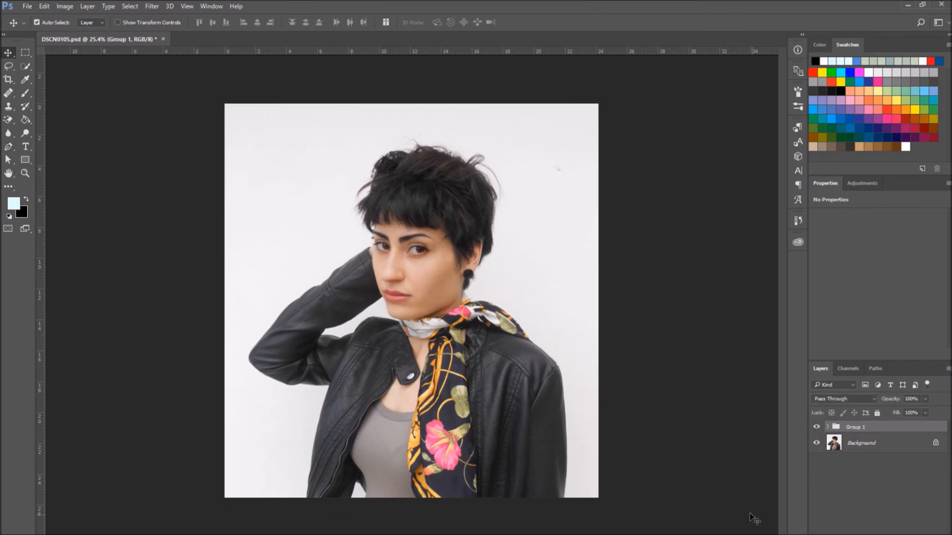
{"action": "key", "text": "ctrl+s"}
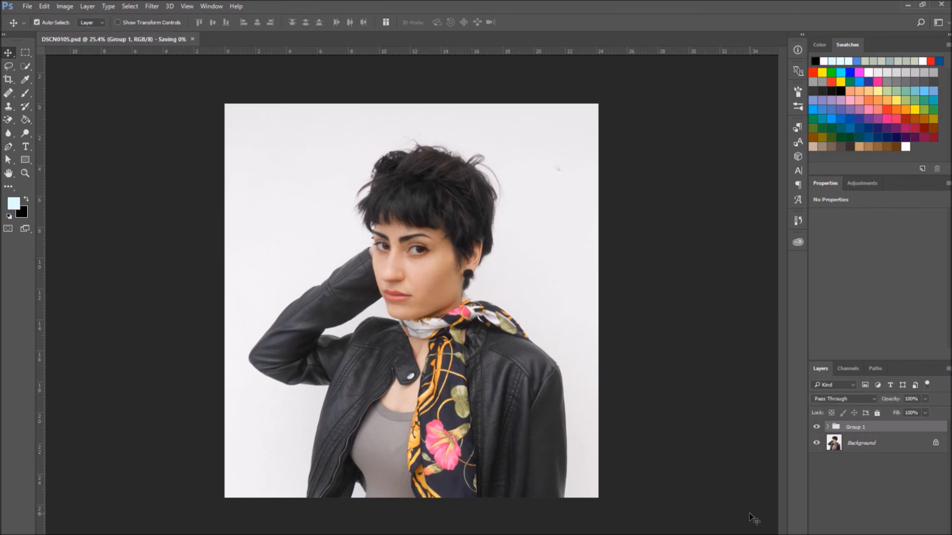